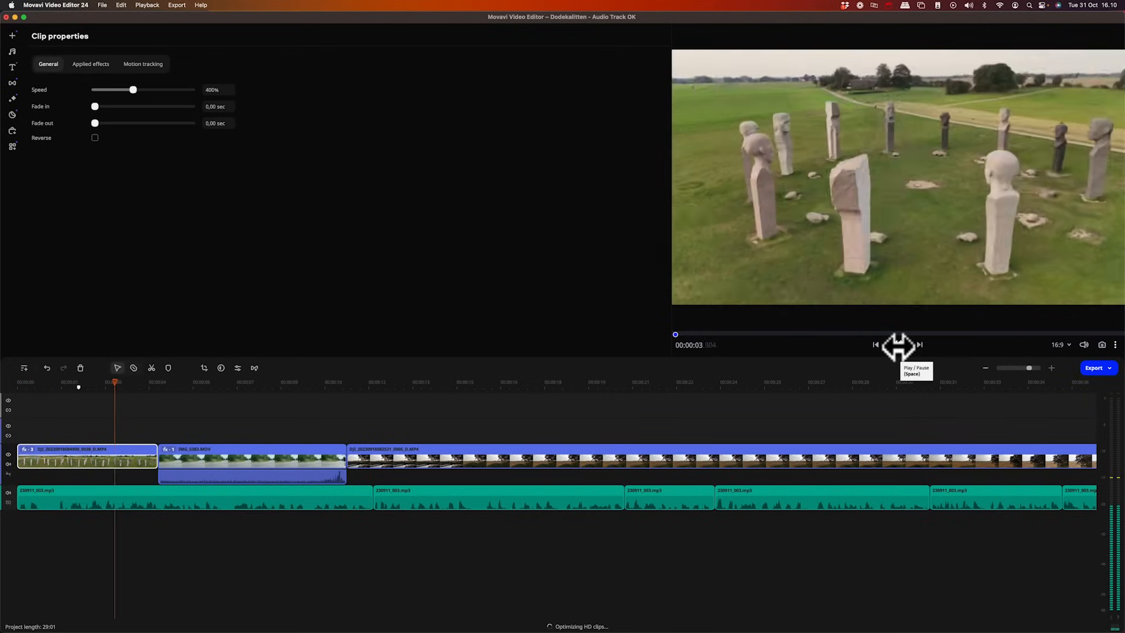
# - Play the timeline, select the mid-timeline drone clip, and bring up the file-import dialog
pyautogui.click(898, 345)
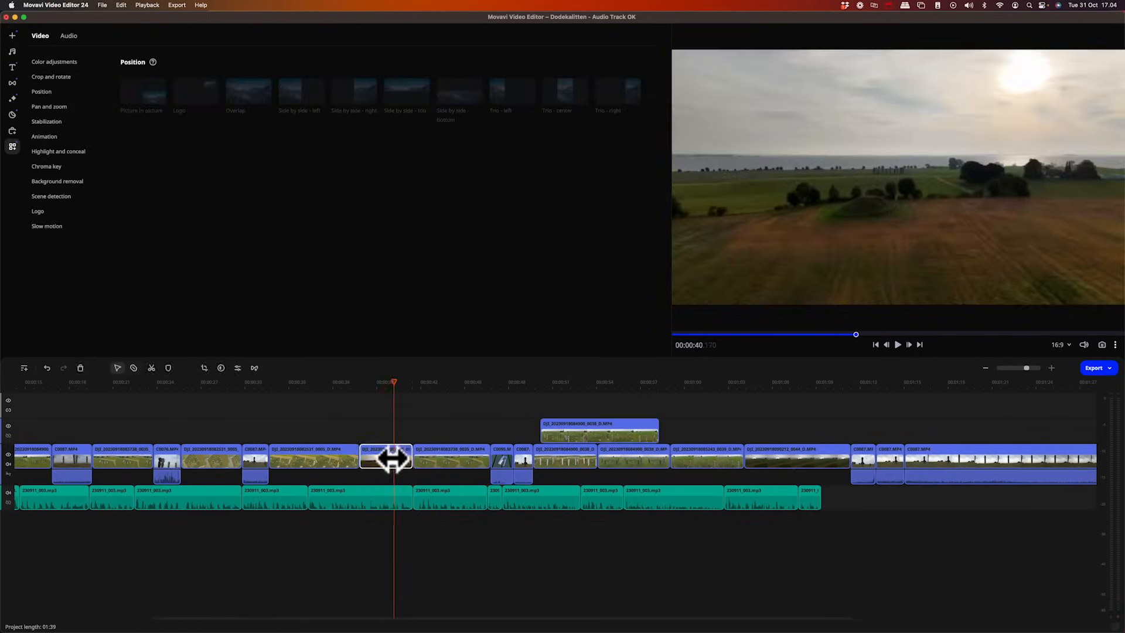
pyautogui.click(12, 67)
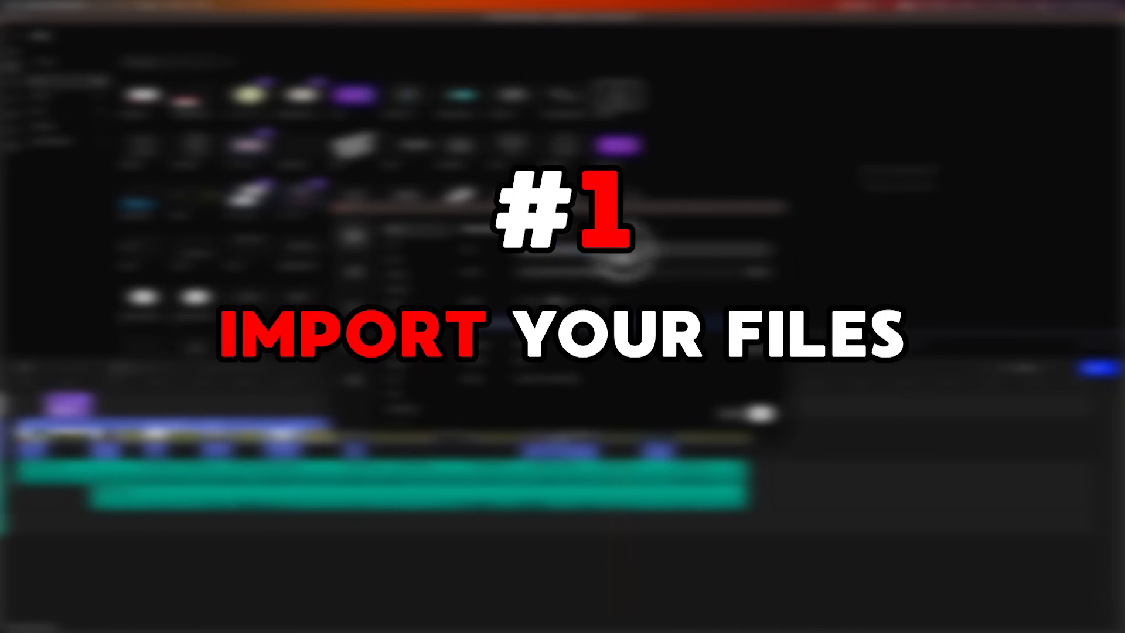
pyautogui.click(451, 231)
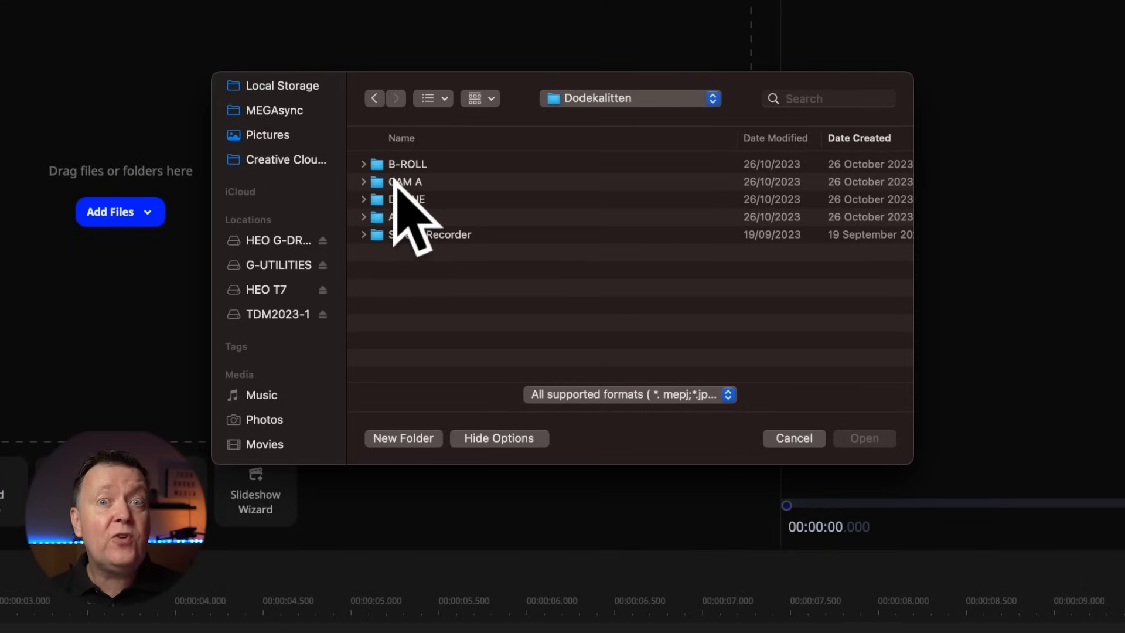
# - Import the seven DJI MP4 clips from the DRONE folder
pyautogui.click(405, 182)
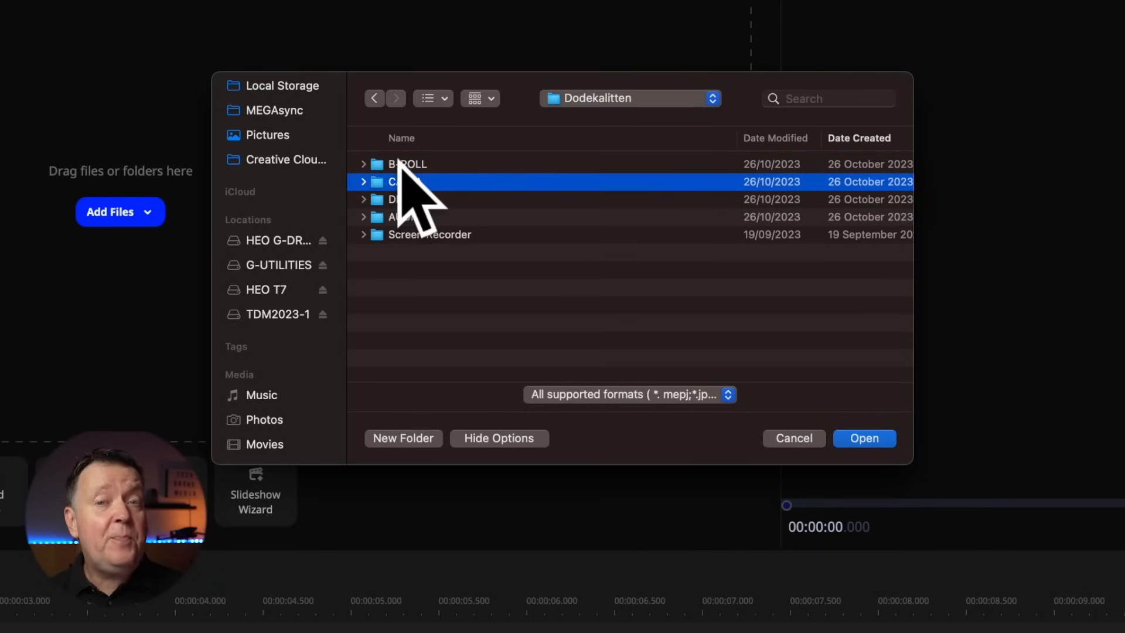
pyautogui.click(405, 199)
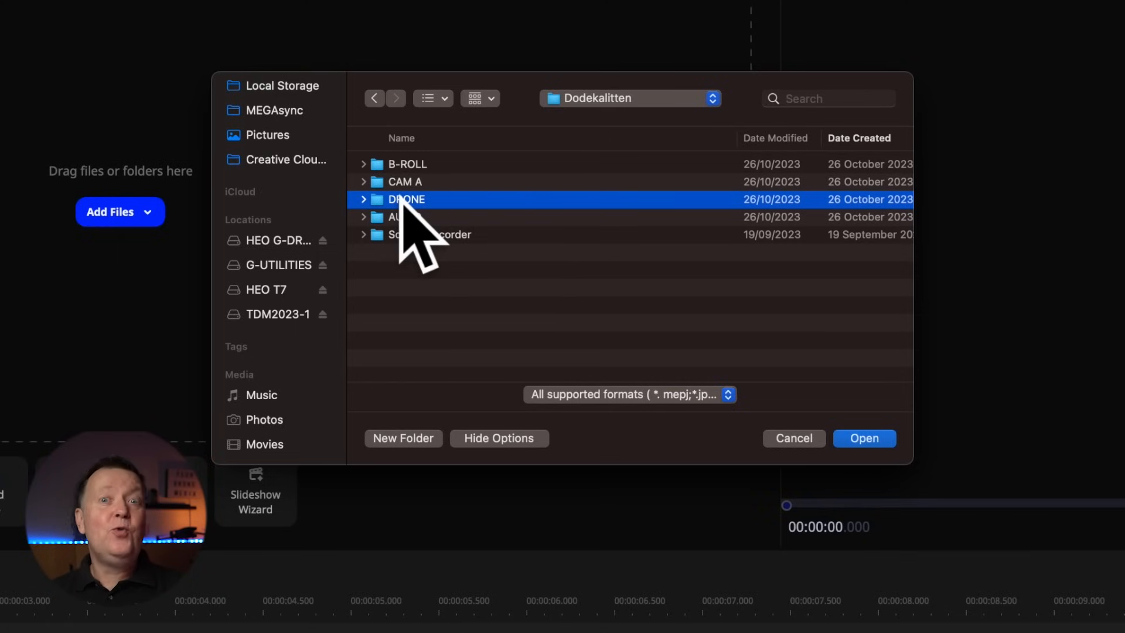
pyautogui.doubleClick(405, 198)
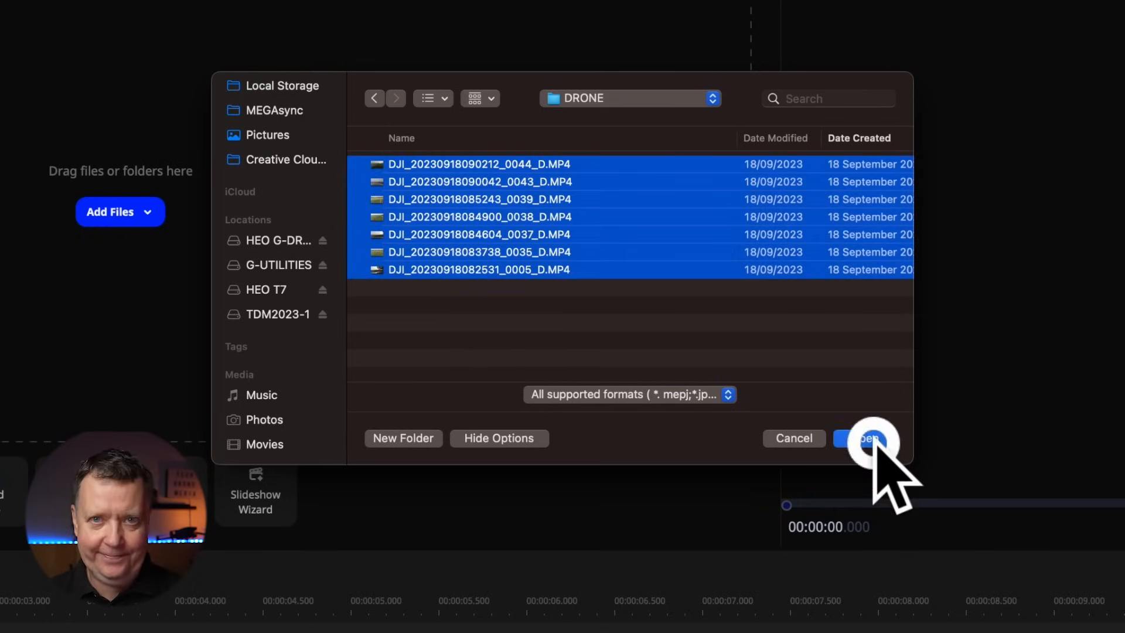
pyautogui.click(870, 437)
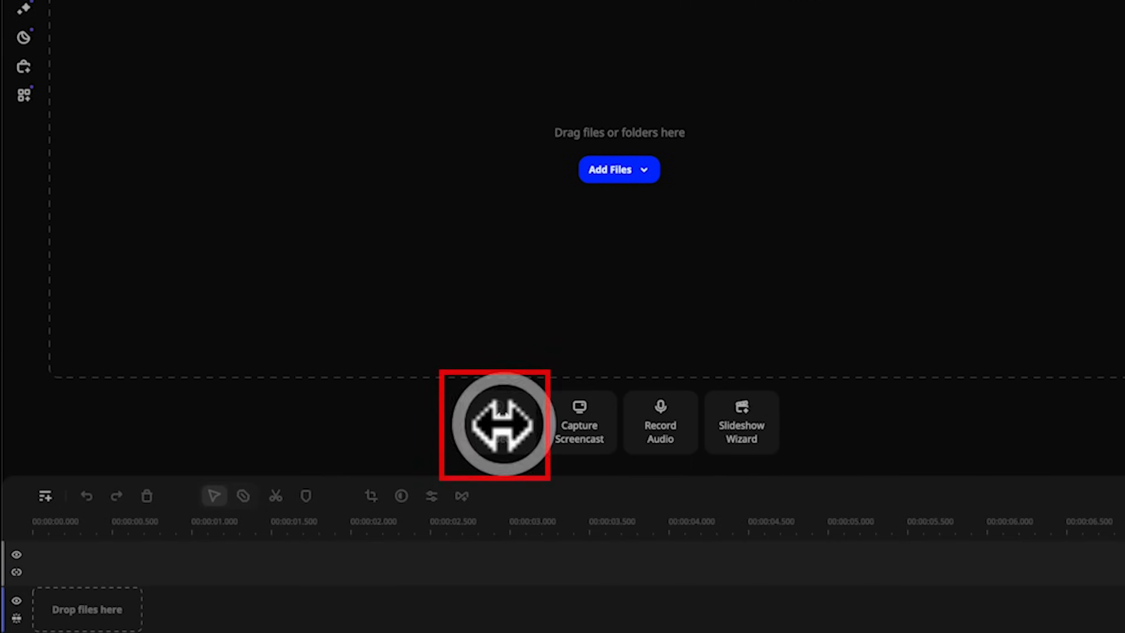
# - Try webcam capture and screen recording, then set up audio recording on the Jabra Evolve2 85
pyautogui.click(579, 422)
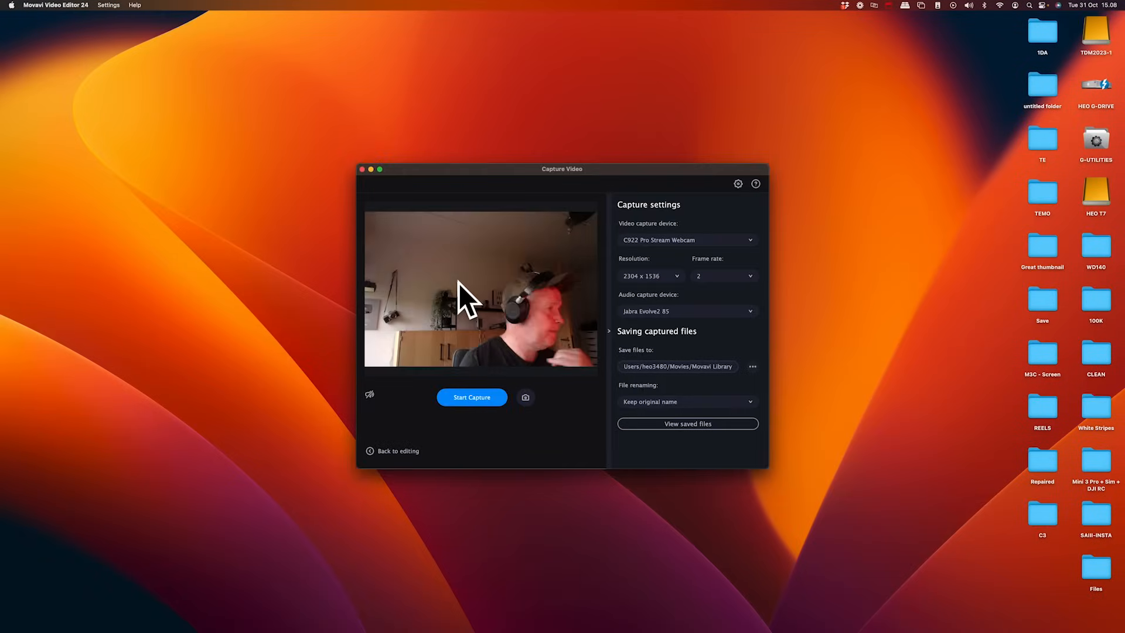
pyautogui.click(398, 450)
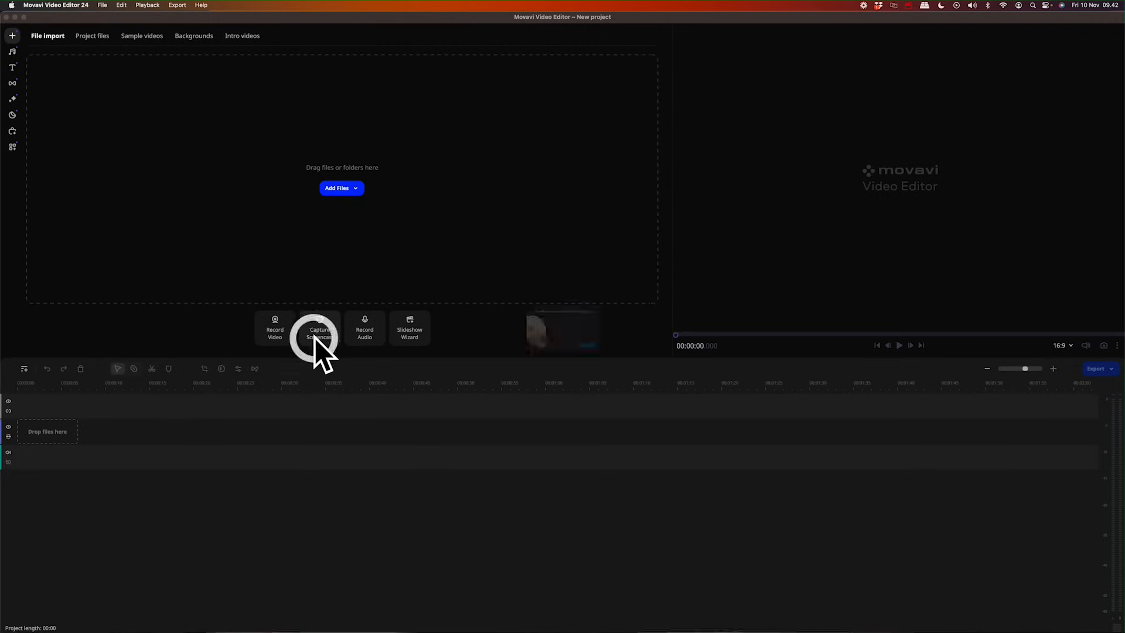
pyautogui.click(320, 329)
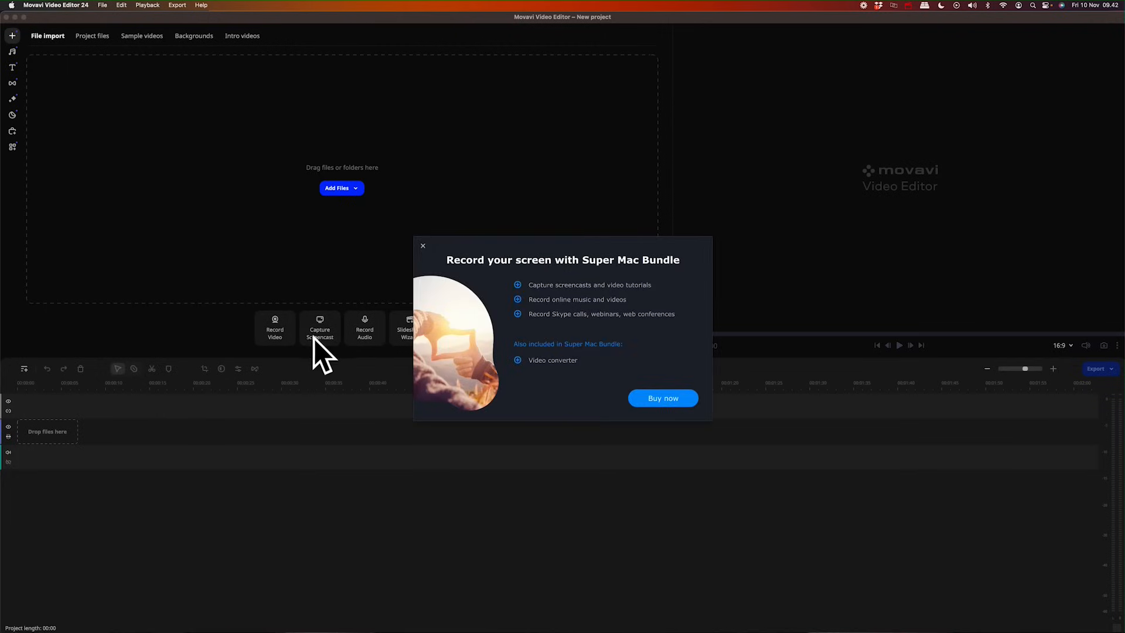
pyautogui.click(364, 328)
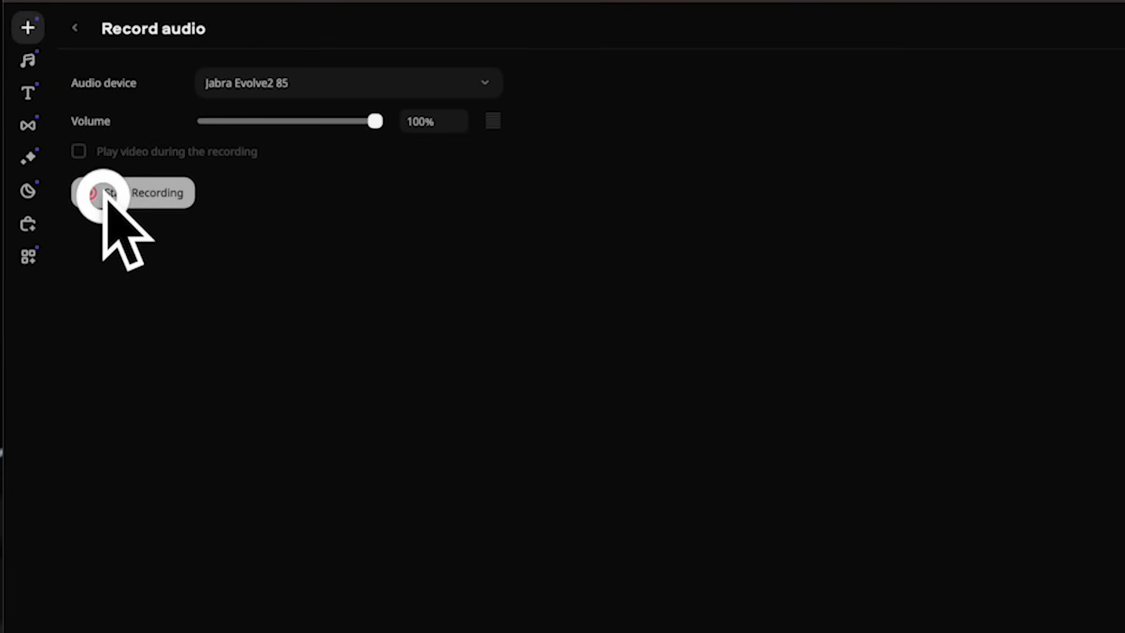
pyautogui.click(132, 192)
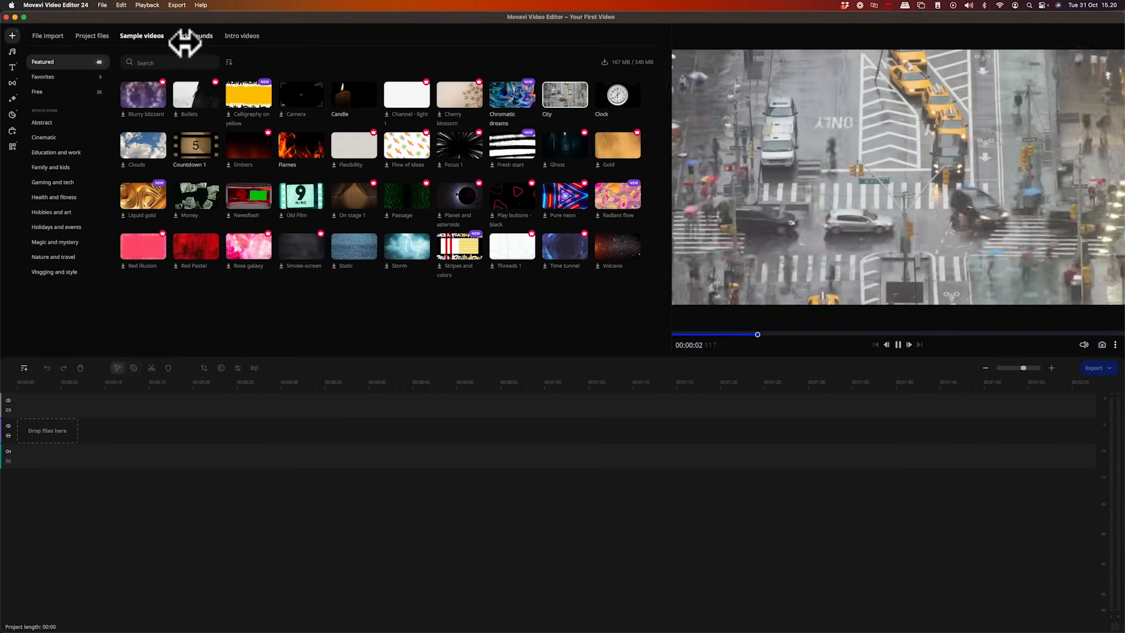
# - Browse Backgrounds and Intro videos, return to Project files and preview the stone-sculptures drone clip
pyautogui.click(193, 35)
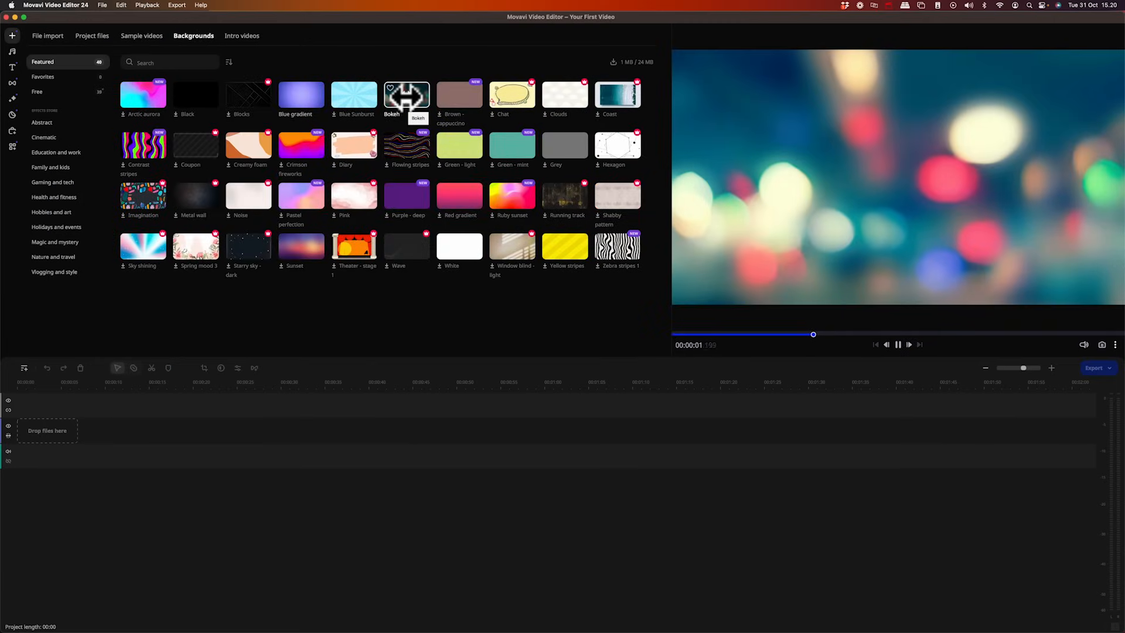
pyautogui.click(242, 36)
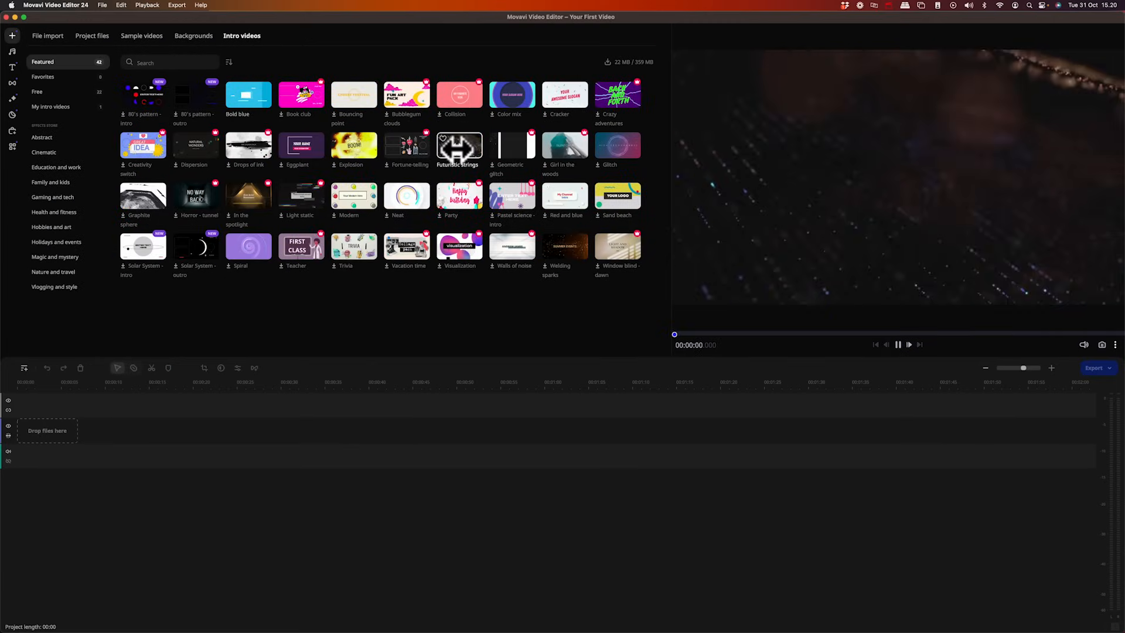
pyautogui.click(92, 35)
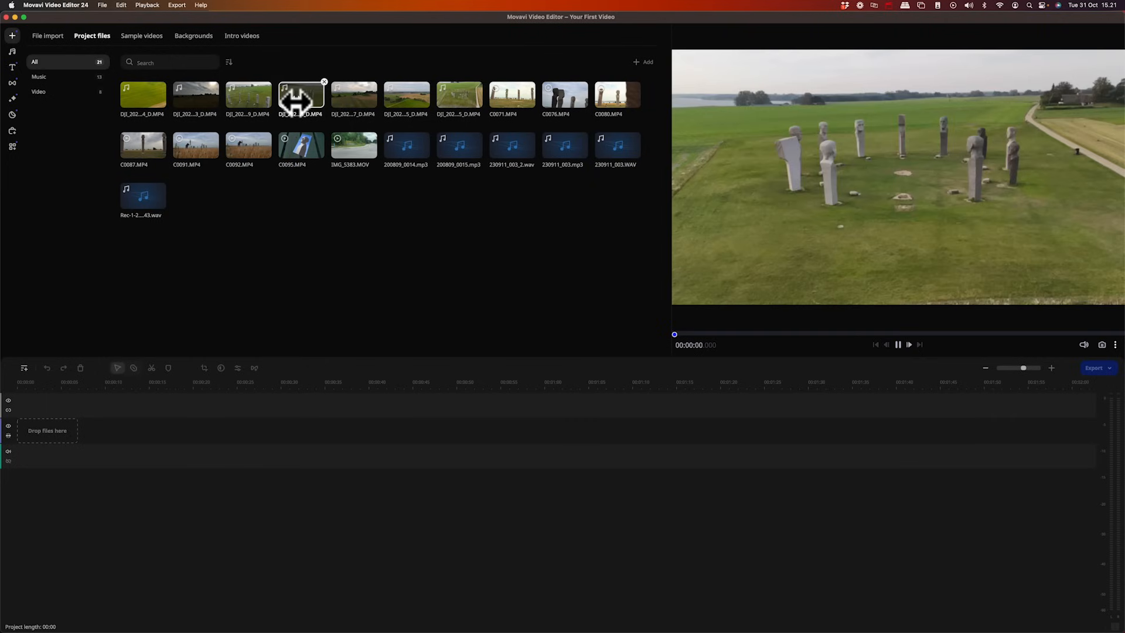
pyautogui.click(898, 345)
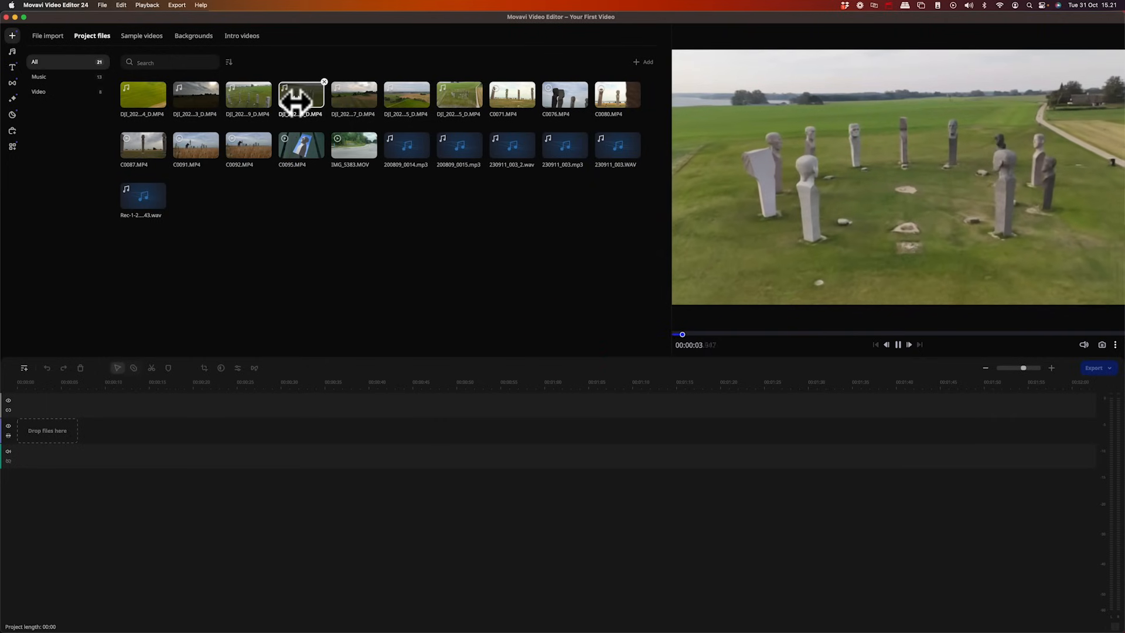
# - Switch the project aspect ratio through 4:3, 1:1 and 9:16, then back to YouTube 16:9
pyautogui.click(1063, 346)
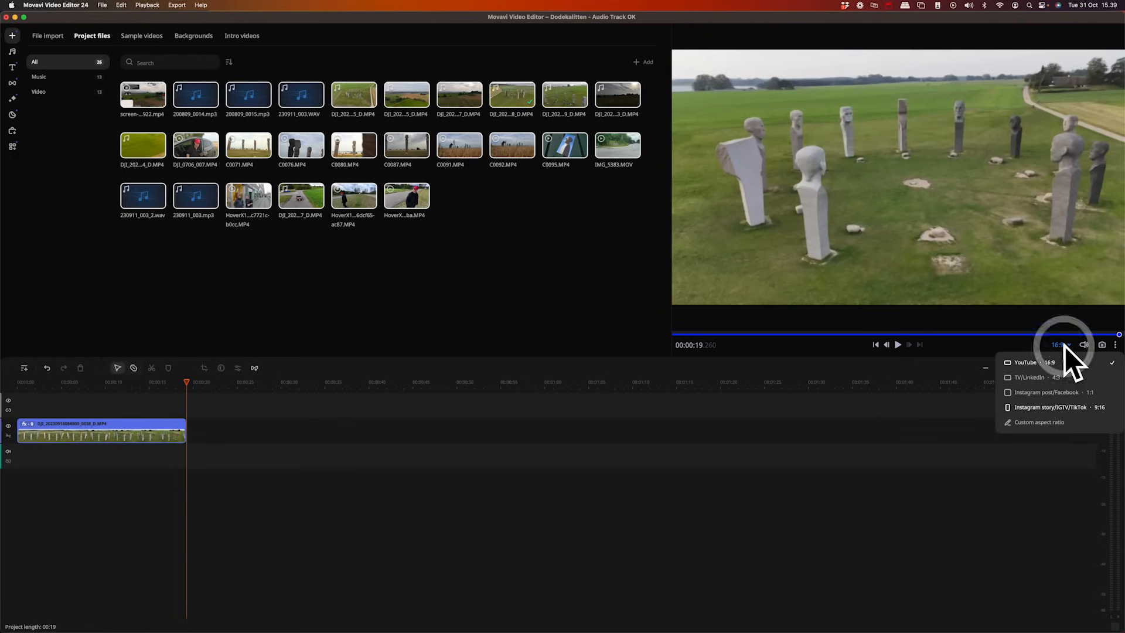
pyautogui.click(1032, 377)
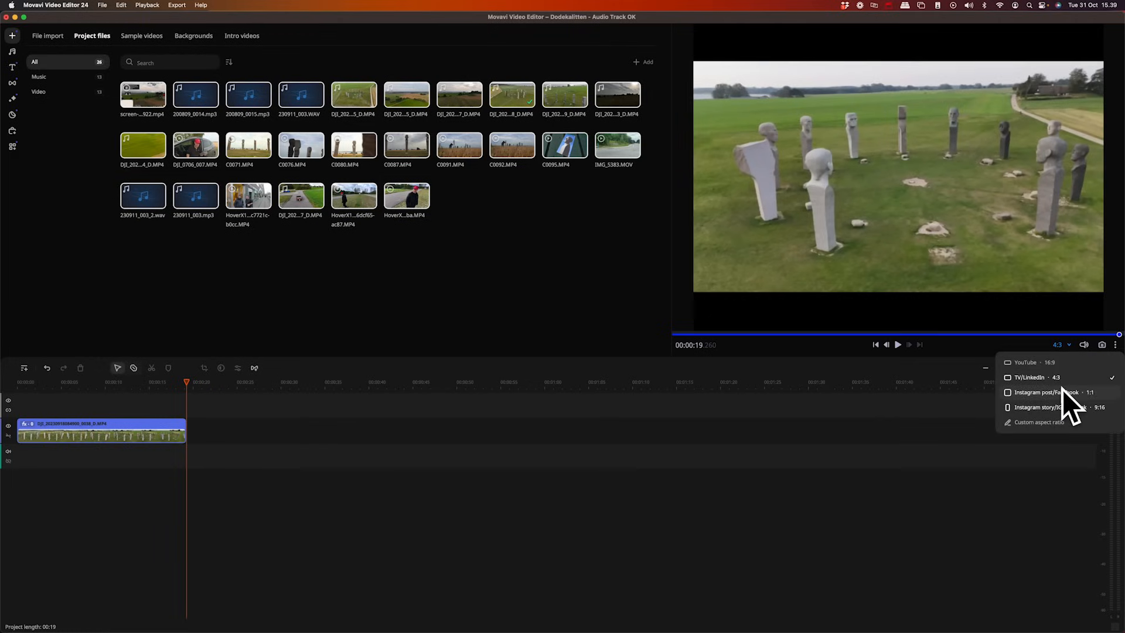
pyautogui.click(1026, 362)
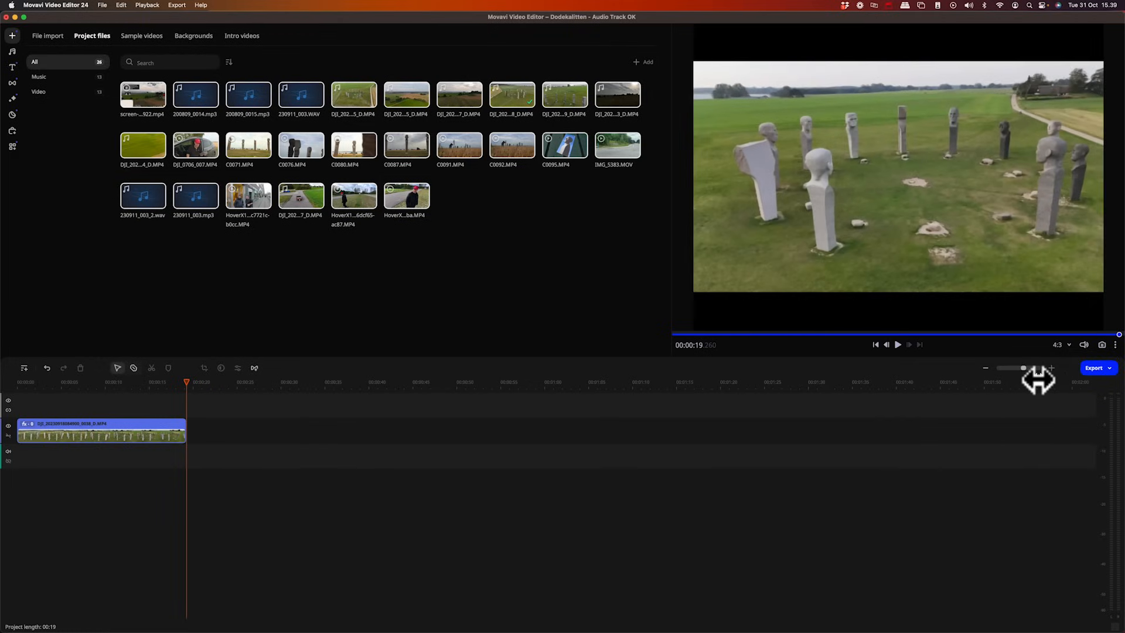
pyautogui.click(1059, 344)
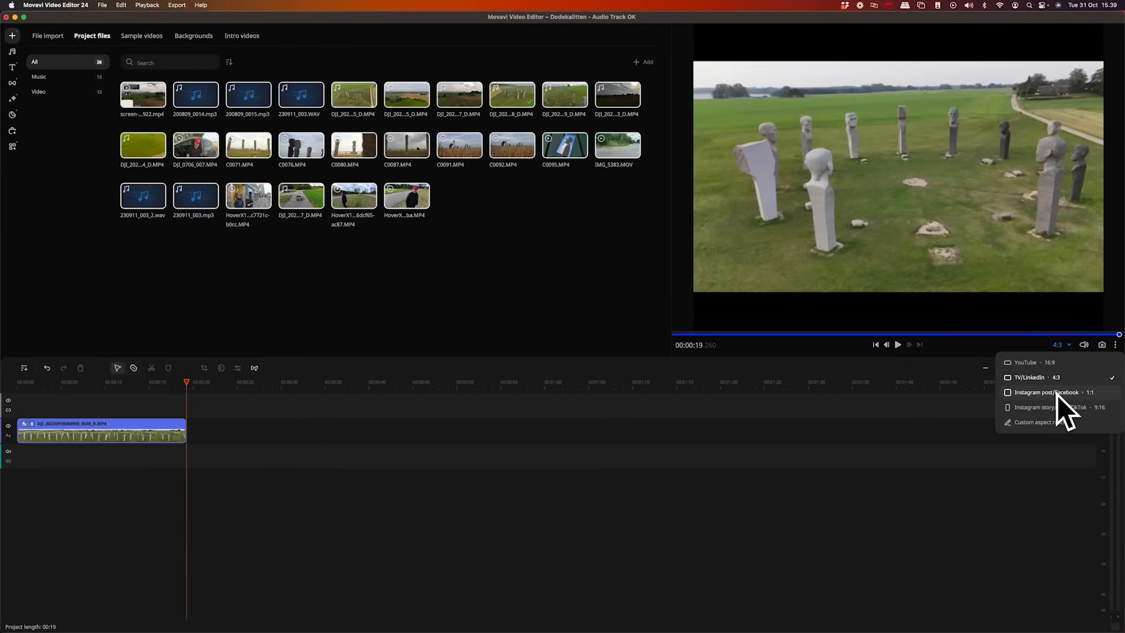
pyautogui.click(1046, 392)
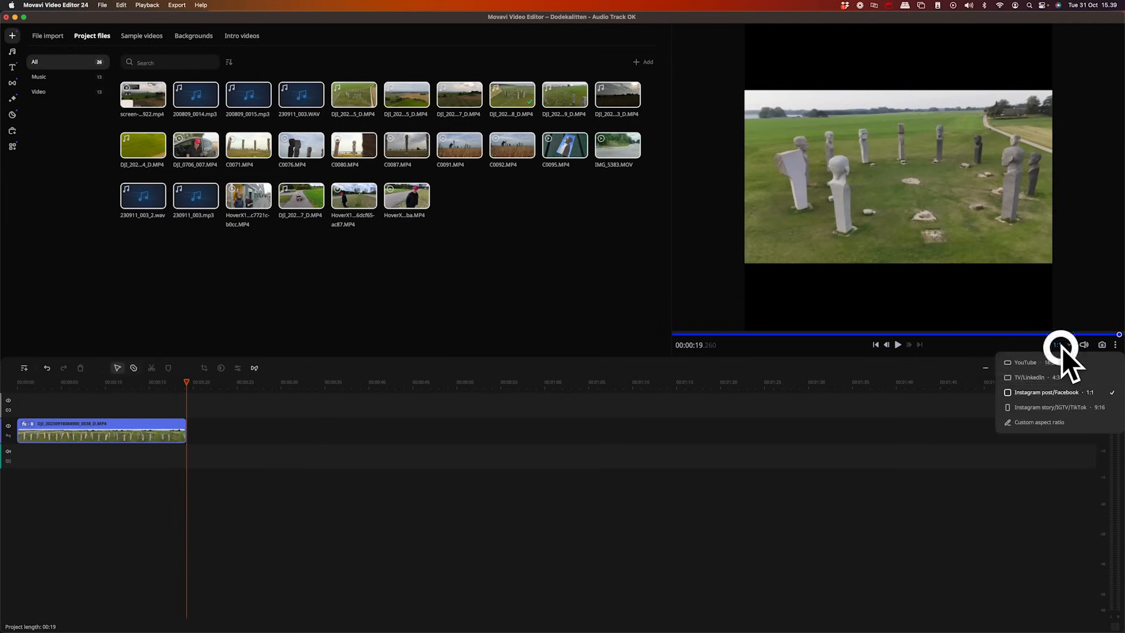
pyautogui.click(1052, 406)
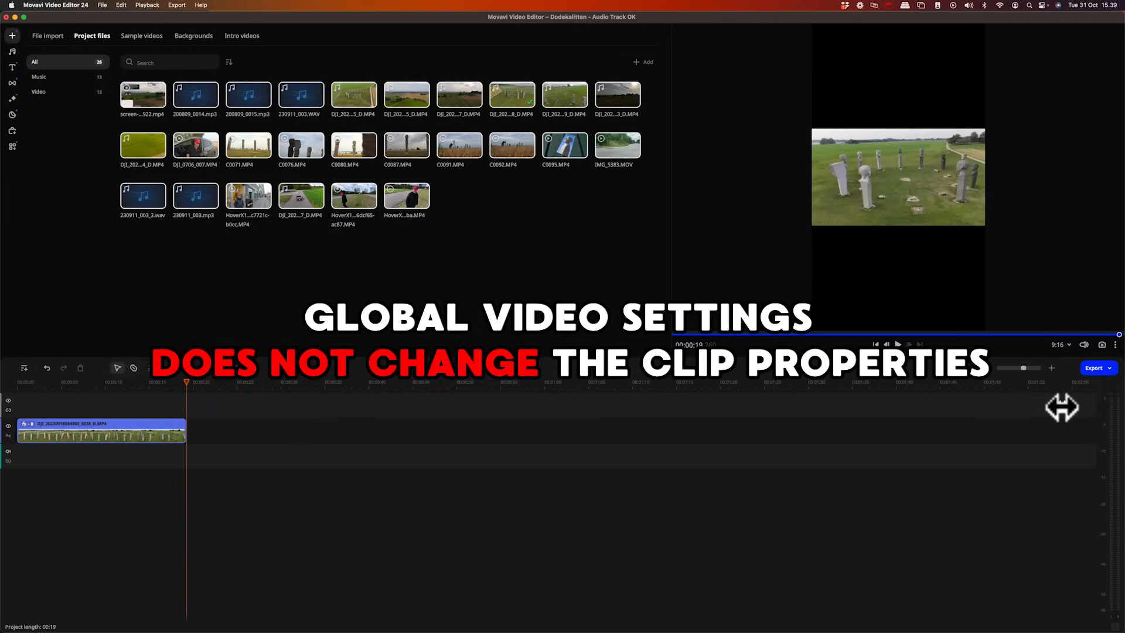
pyautogui.click(1059, 345)
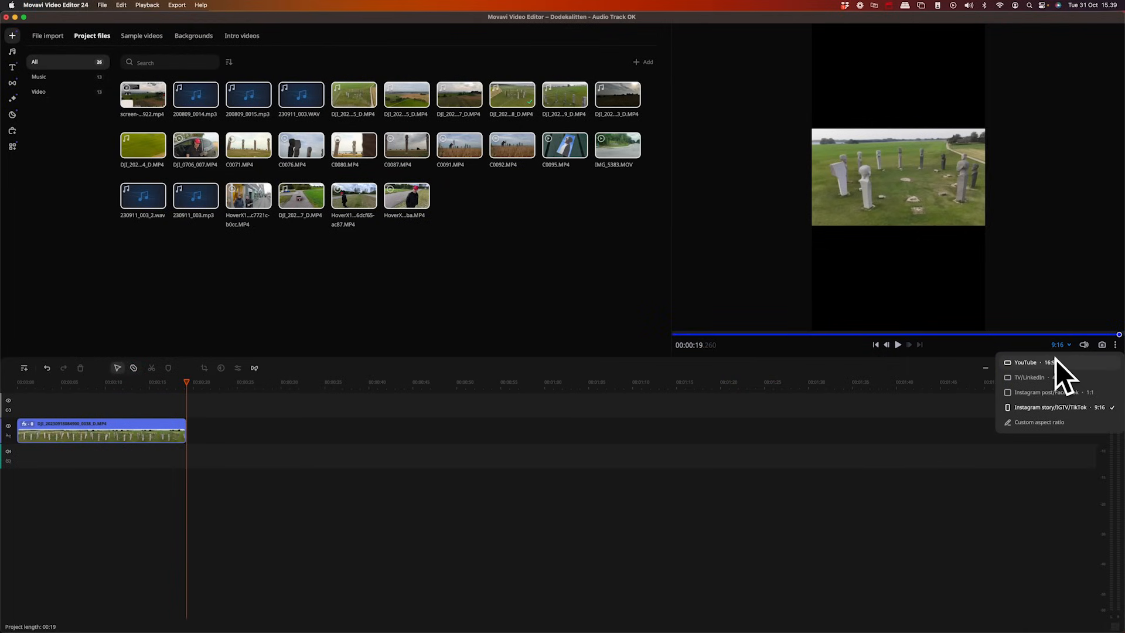
pyautogui.click(1026, 363)
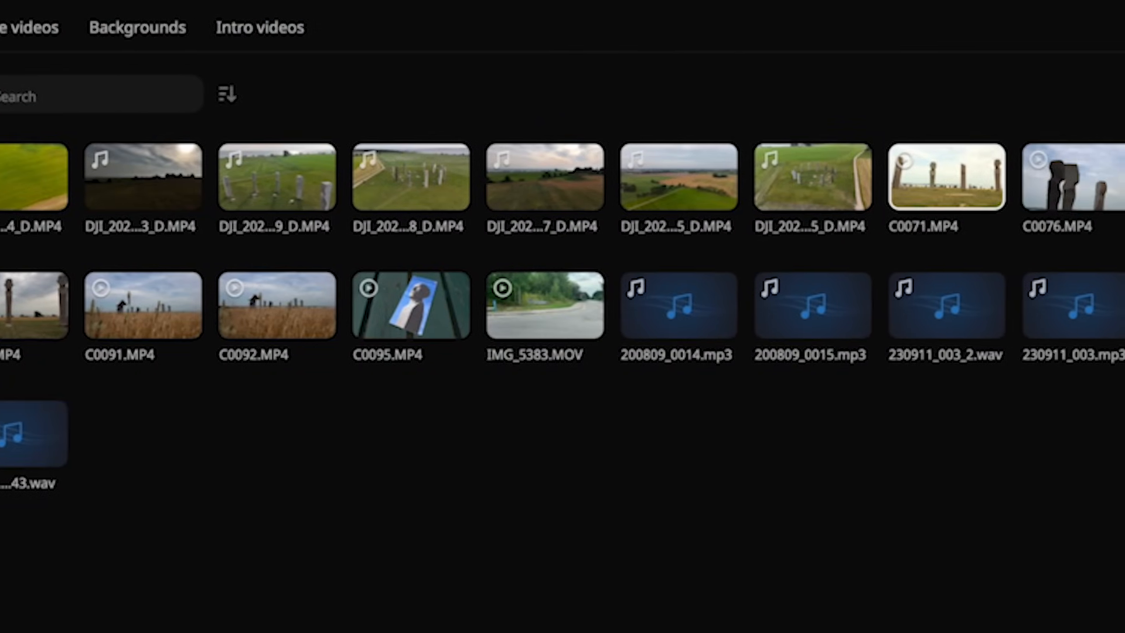
pyautogui.click(259, 27)
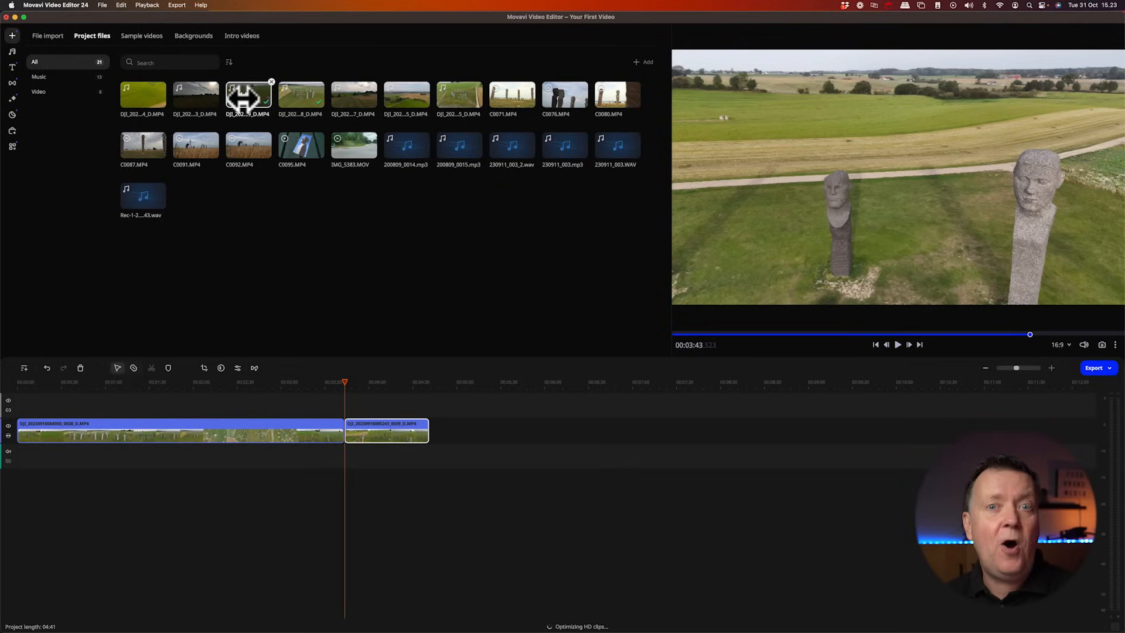
pyautogui.moveTo(249, 97)
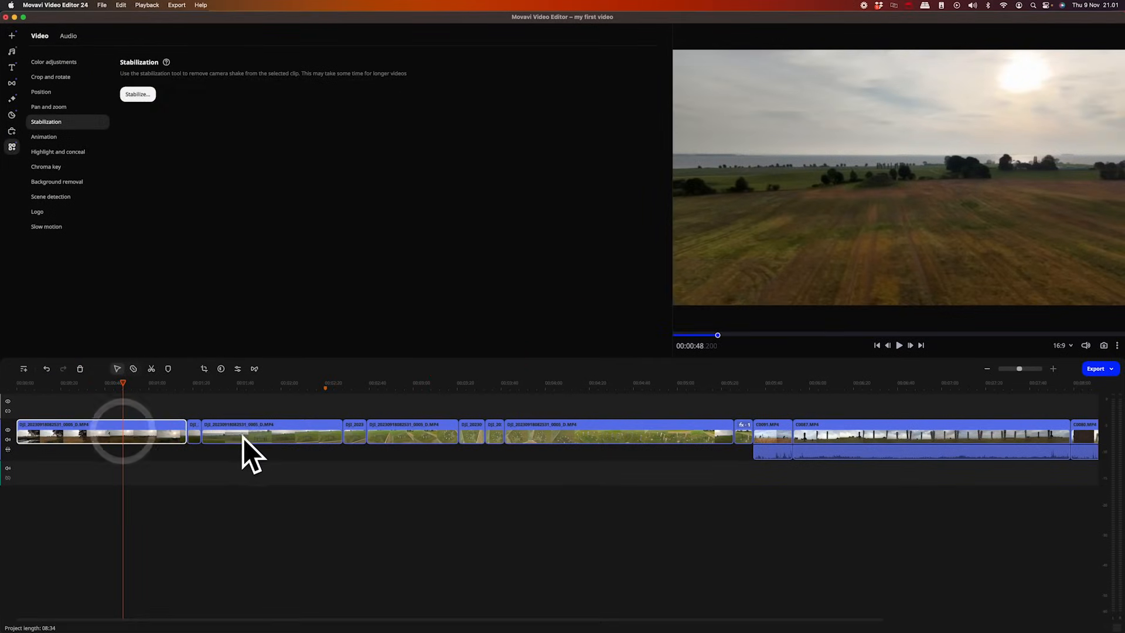
# - Select the drone clip on the timeline for stabilization
pyautogui.click(436, 435)
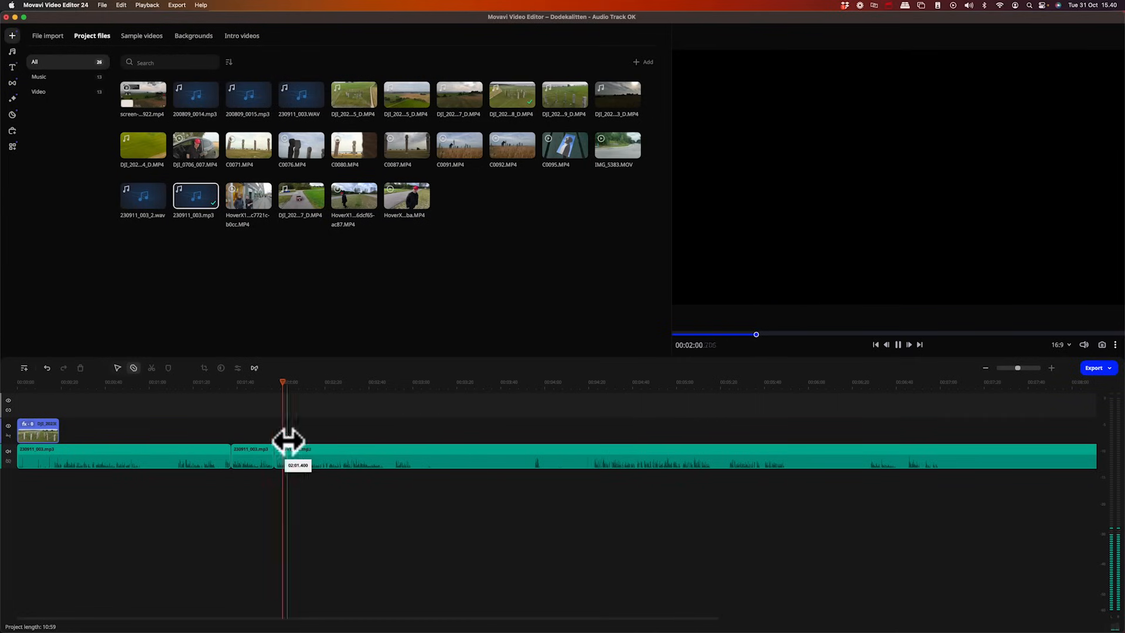
# - Trim the edges of the music clip and the car video clip on the timeline
pyautogui.moveTo(284, 442); pyautogui.dragTo(664, 451)
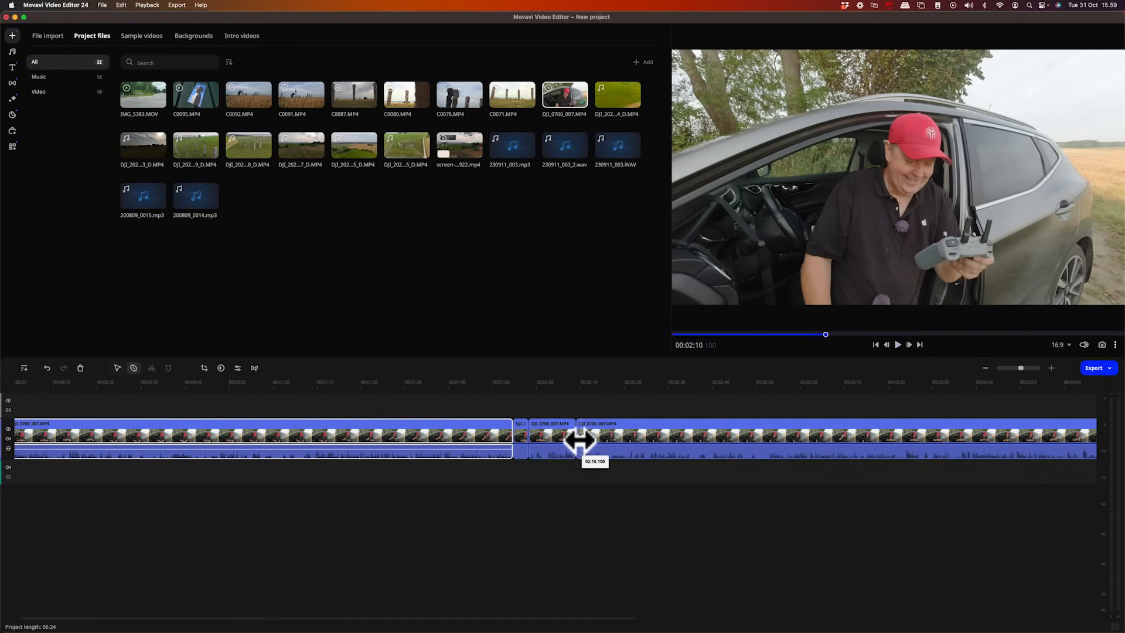
pyautogui.moveTo(582, 441); pyautogui.dragTo(690, 440)
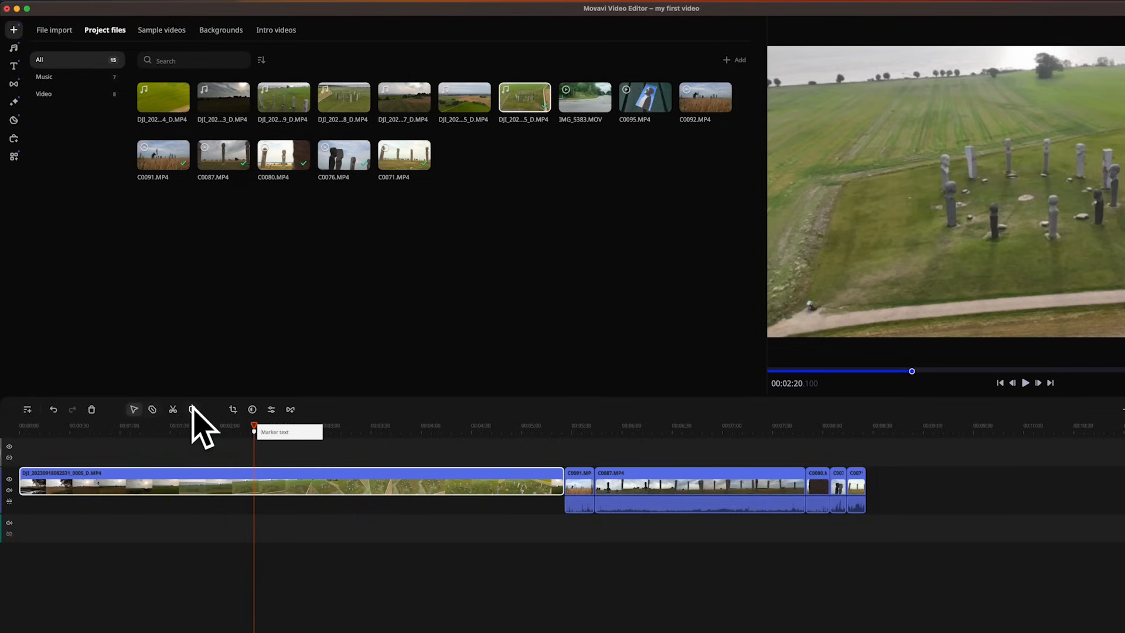
# - Name the marker 'Put marker', raise the clip's saturation, and show its clip properties
pyautogui.write('Put marker')
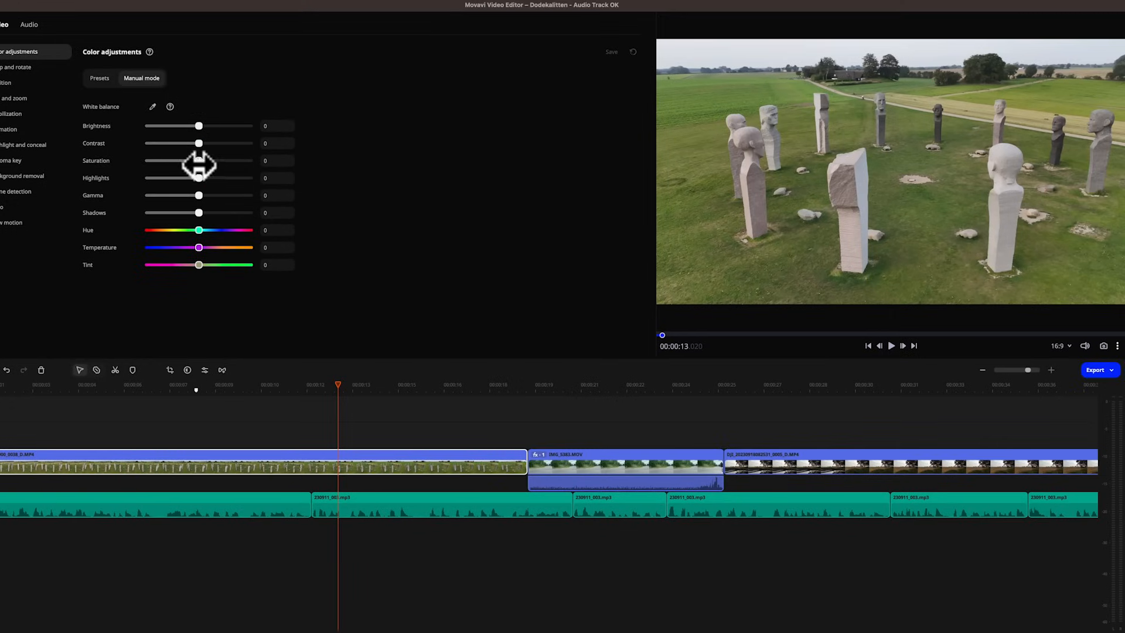
pyautogui.moveTo(199, 160); pyautogui.dragTo(214, 160)
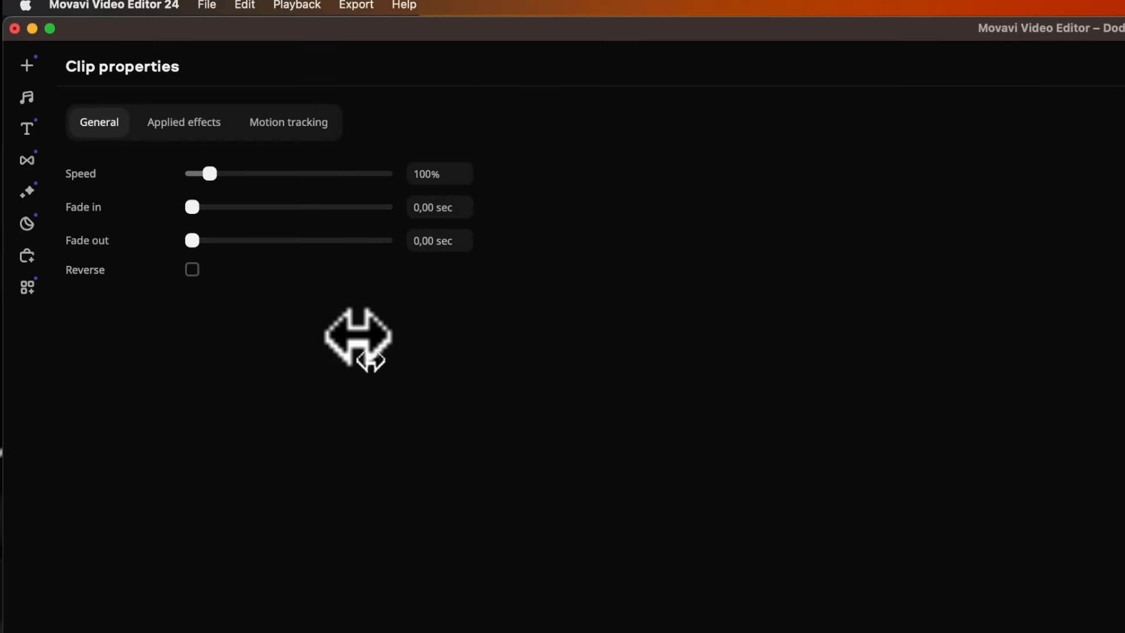
pyautogui.click(183, 122)
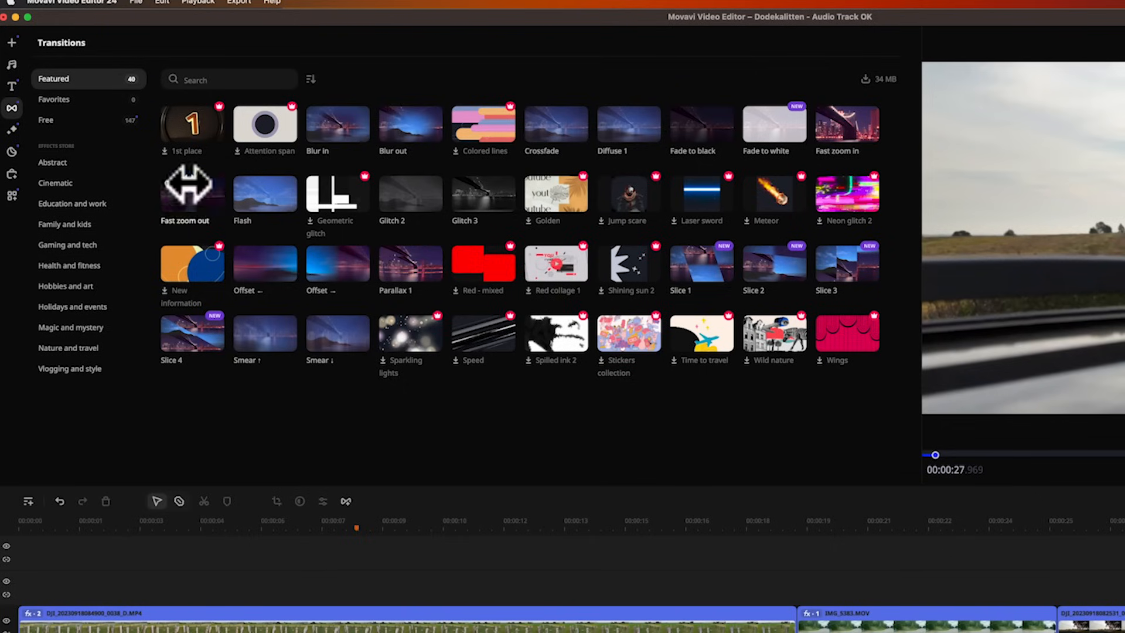
# - Pick the Fast zoom out transition from the featured collection
pyautogui.click(55, 183)
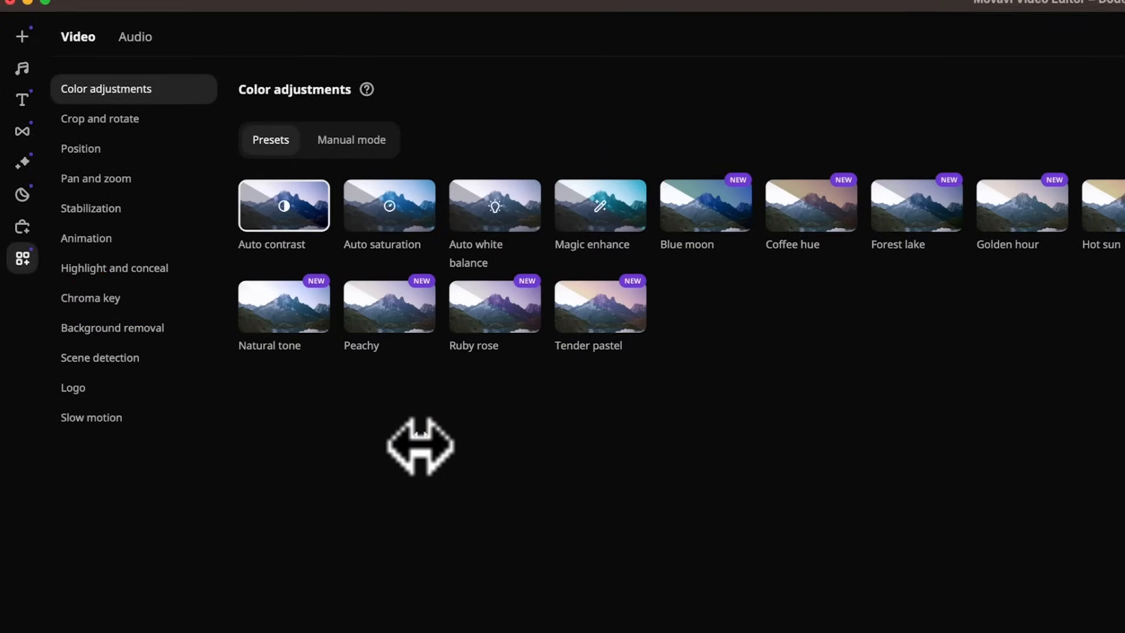
# - Return to the Import tab's Project files and scroll through the media list
pyautogui.click(134, 36)
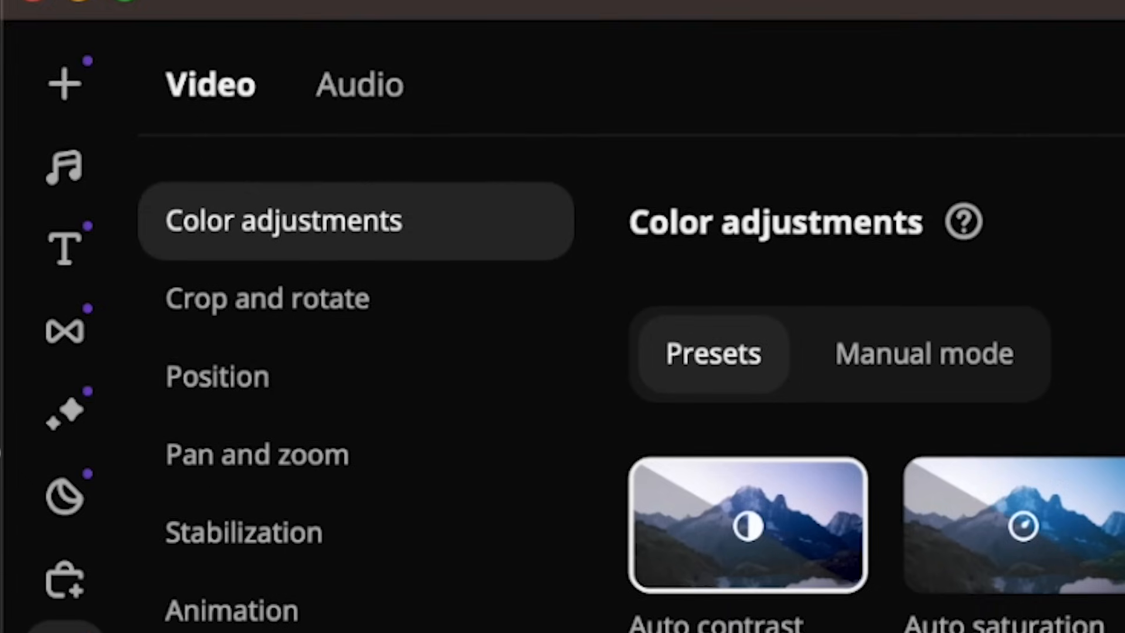
pyautogui.scroll(-3)
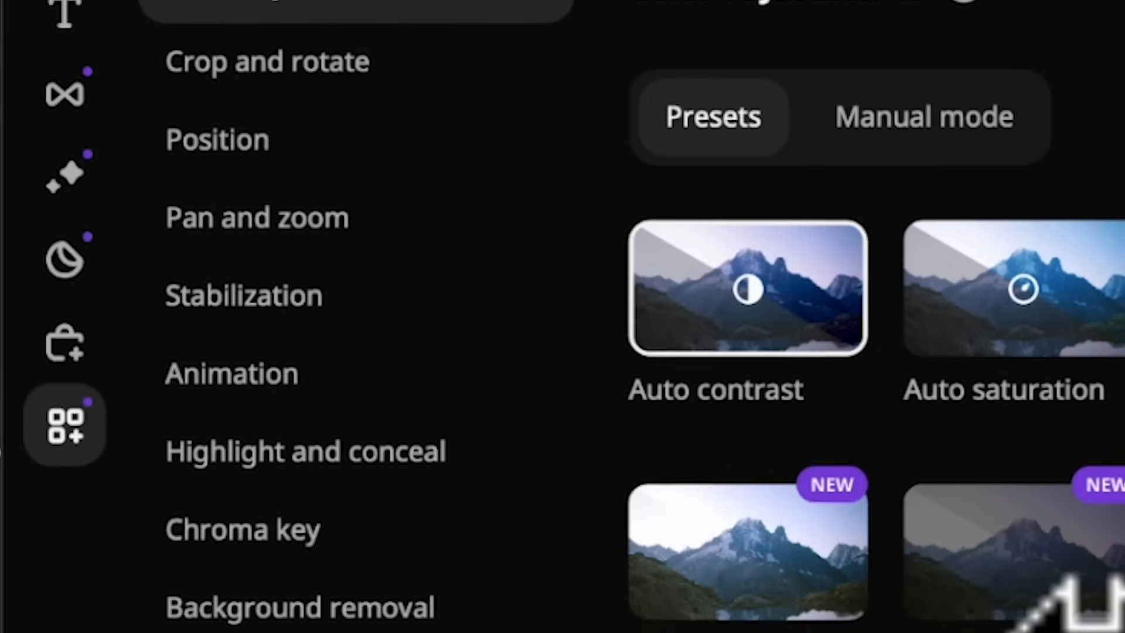
pyautogui.scroll(-3)
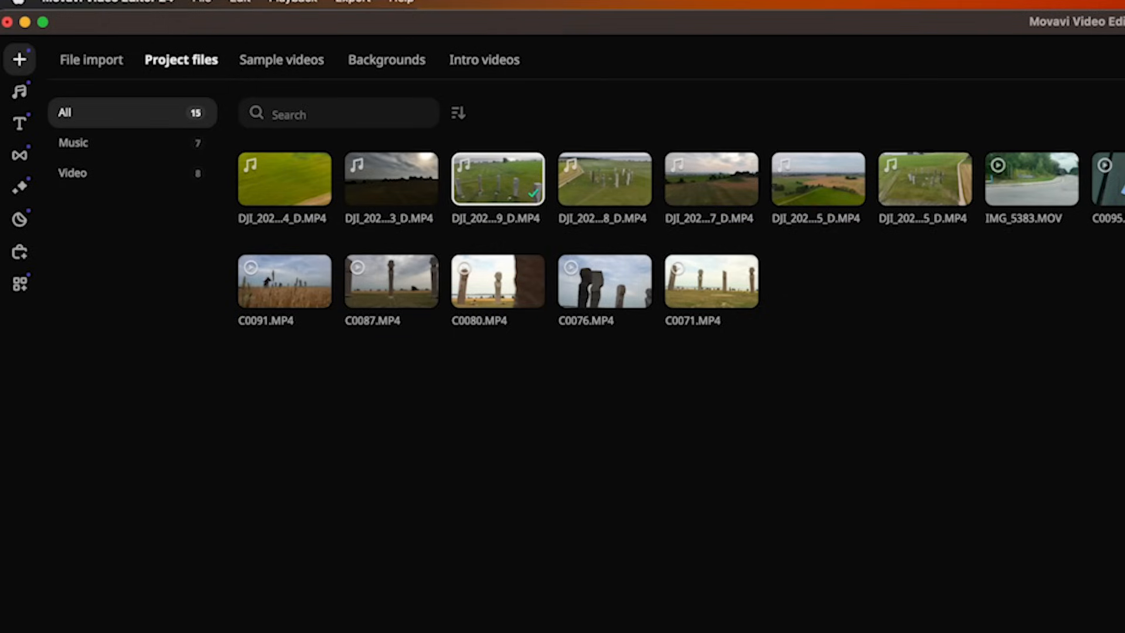
# - Stabilize the drone clip with the Shaking setting and preview the result
pyautogui.click(19, 282)
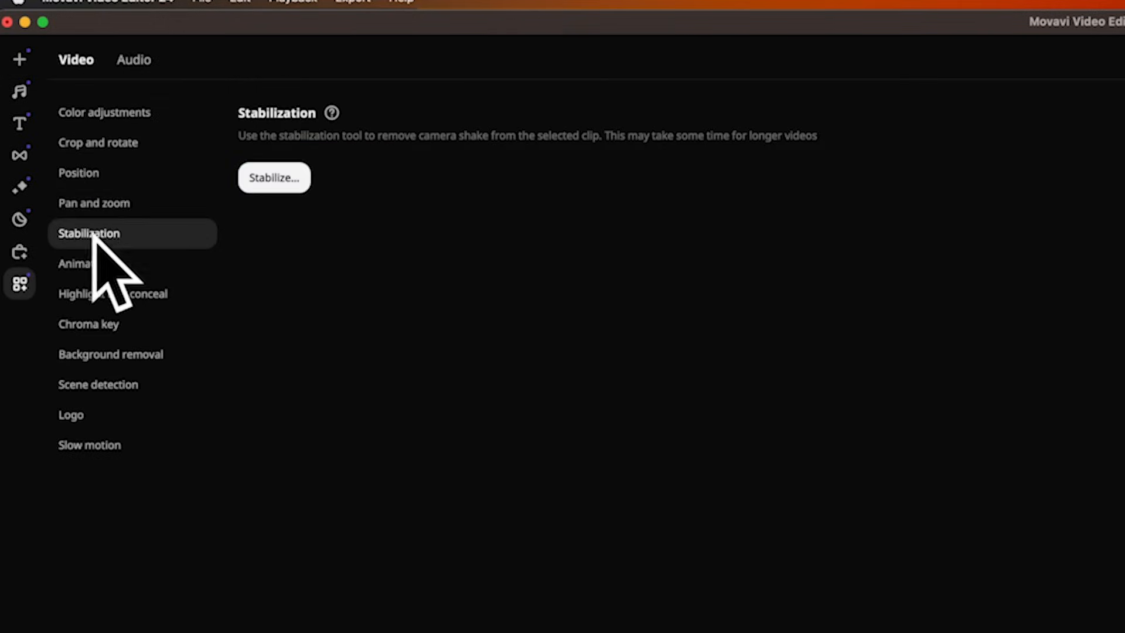
pyautogui.click(274, 177)
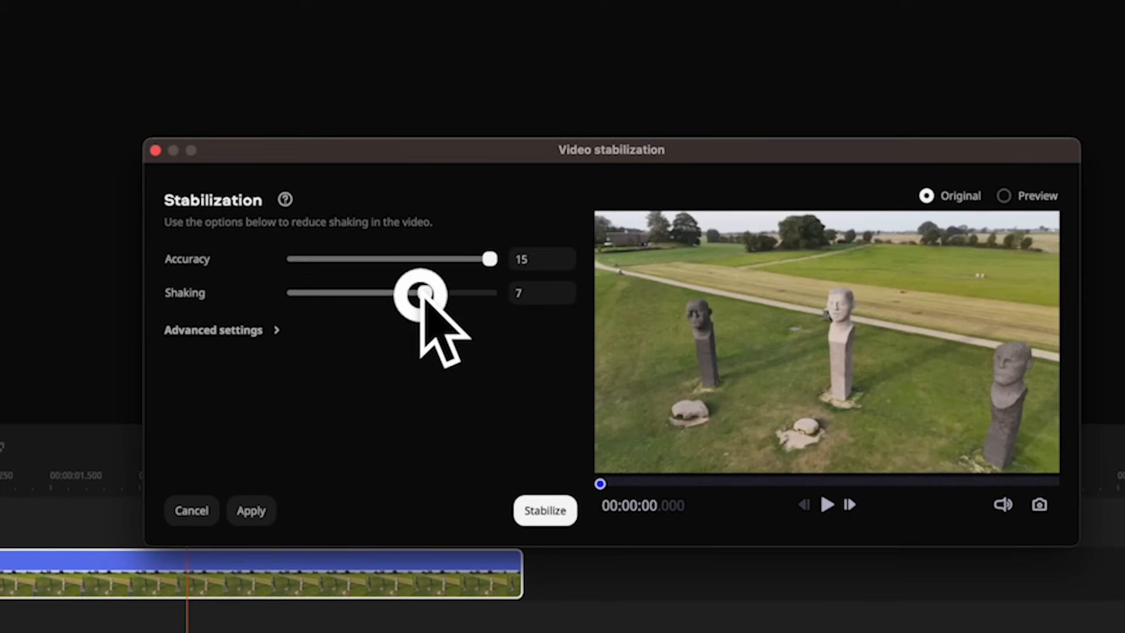
pyautogui.click(250, 510)
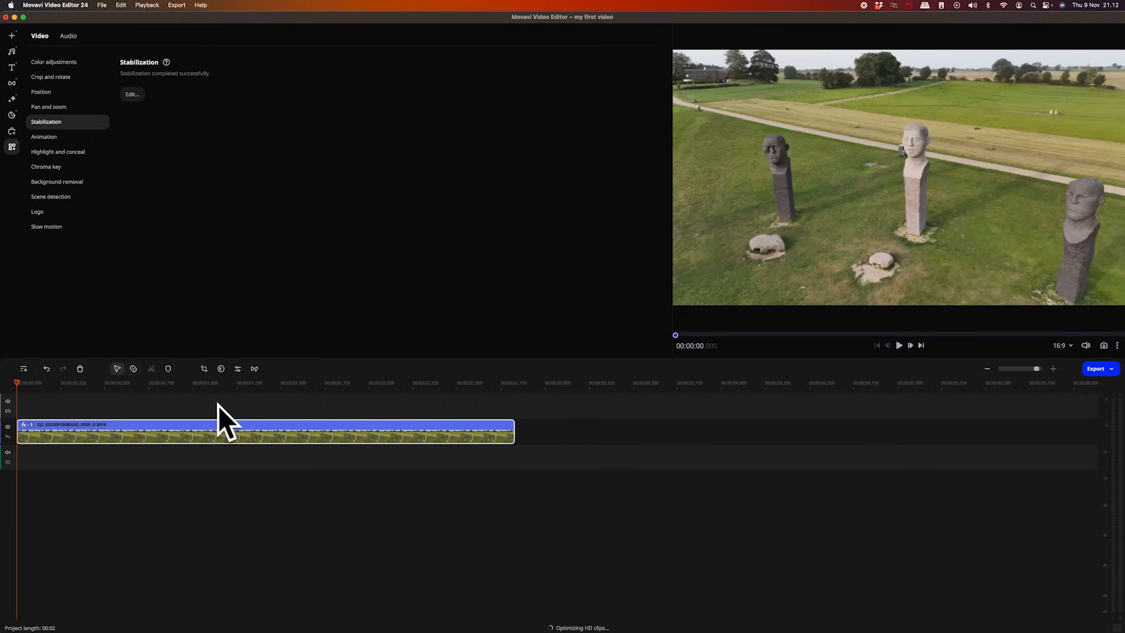
pyautogui.moveTo(908, 362)
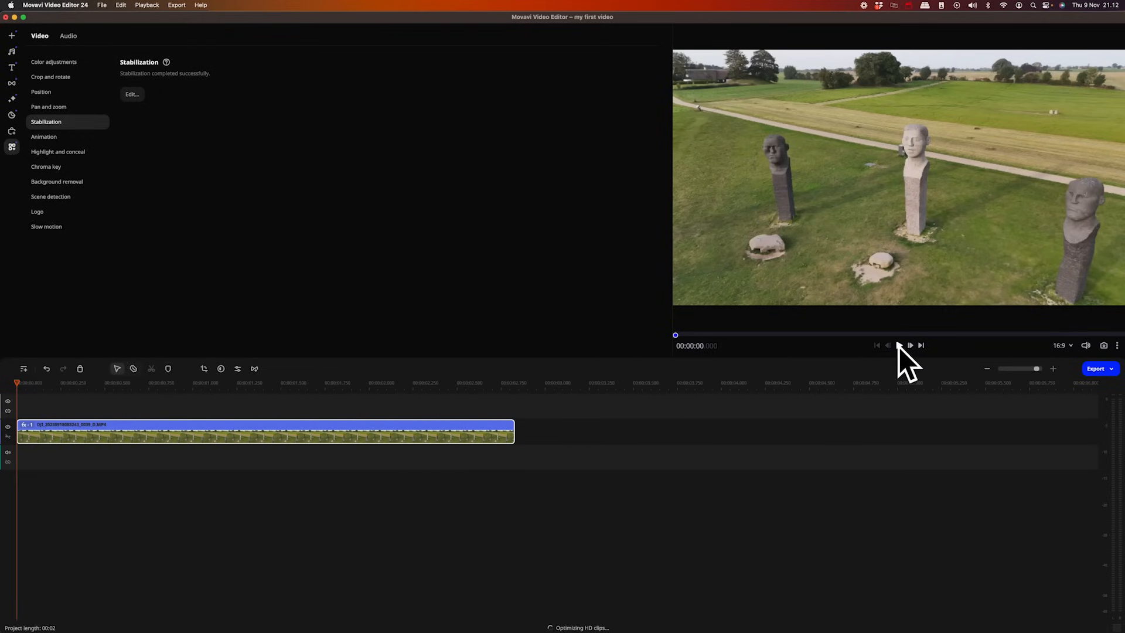
pyautogui.click(900, 346)
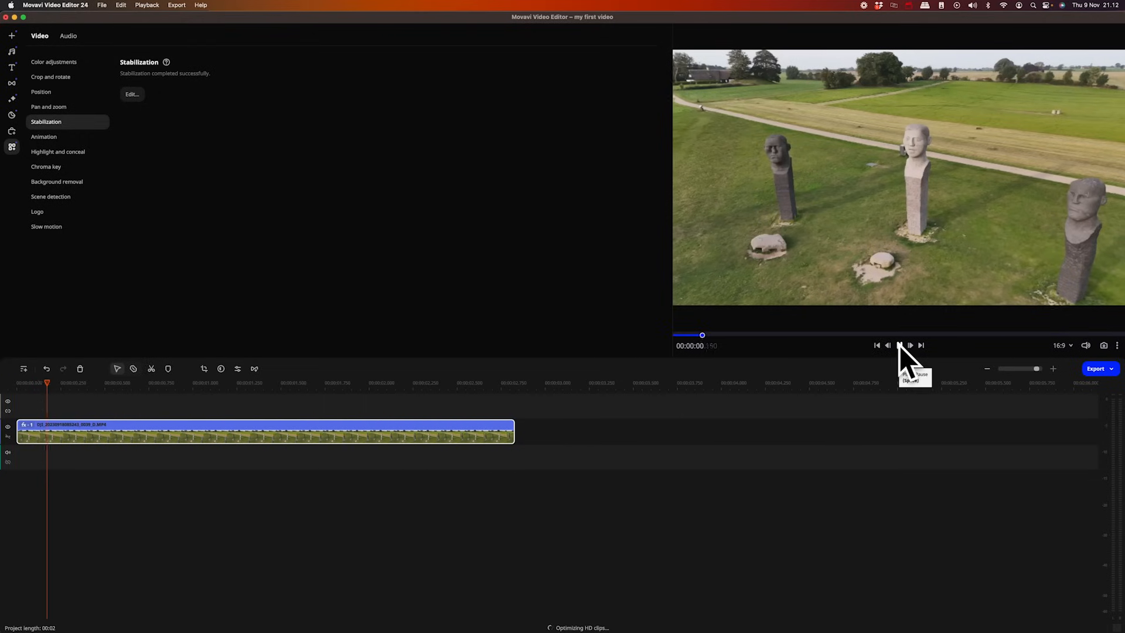
pyautogui.click(901, 345)
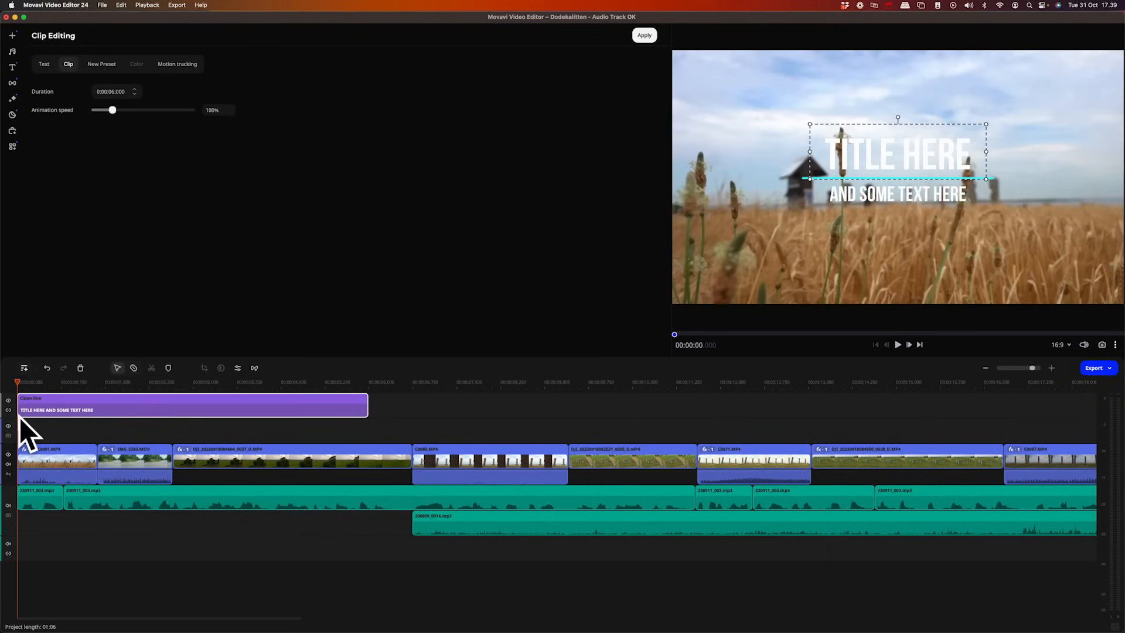
pyautogui.moveTo(363, 416)
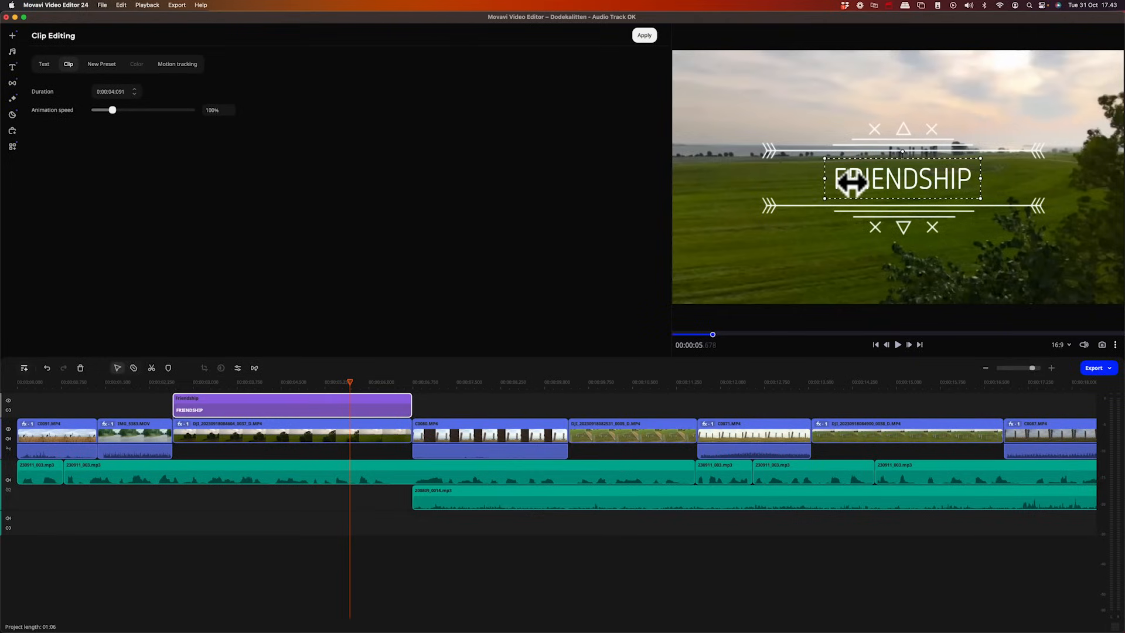
# - Replace the title's FRIENDSHIP text with the Dodekalitten name
pyautogui.click(44, 64)
pyautogui.write('DODE')
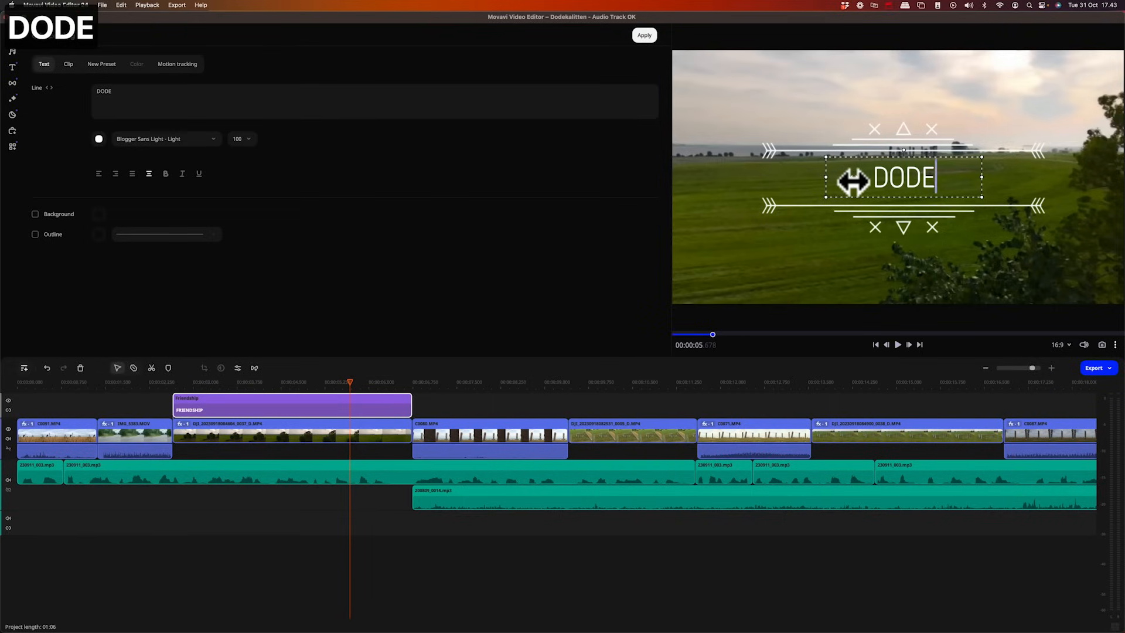
pyautogui.write('KA')
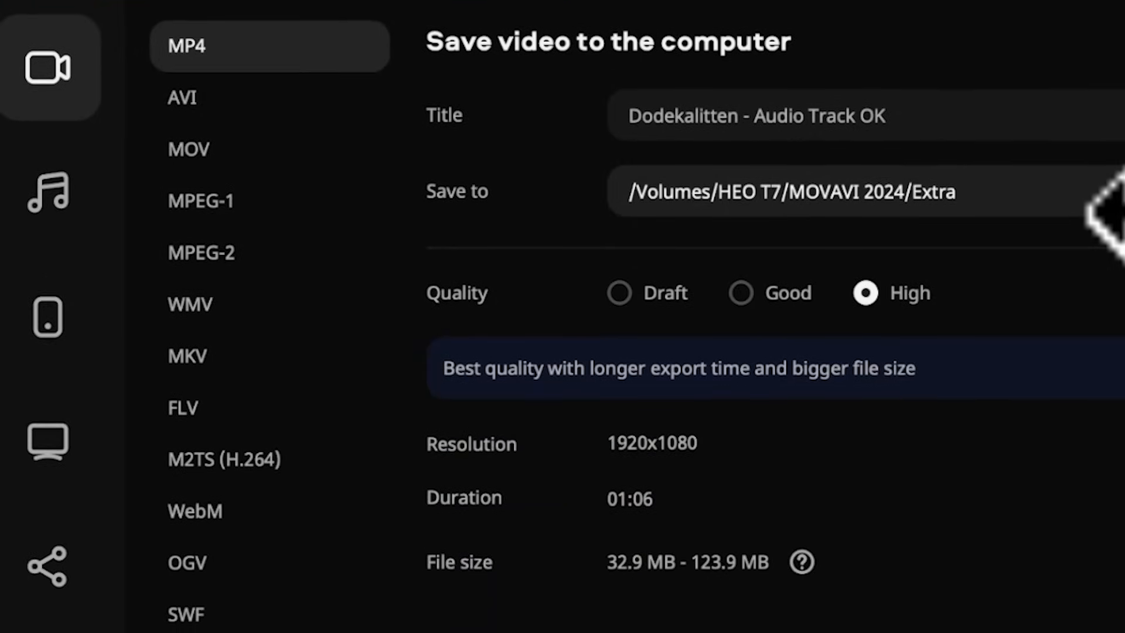
# - Review the online sharing export options before choosing MP4
pyautogui.scroll(-3)
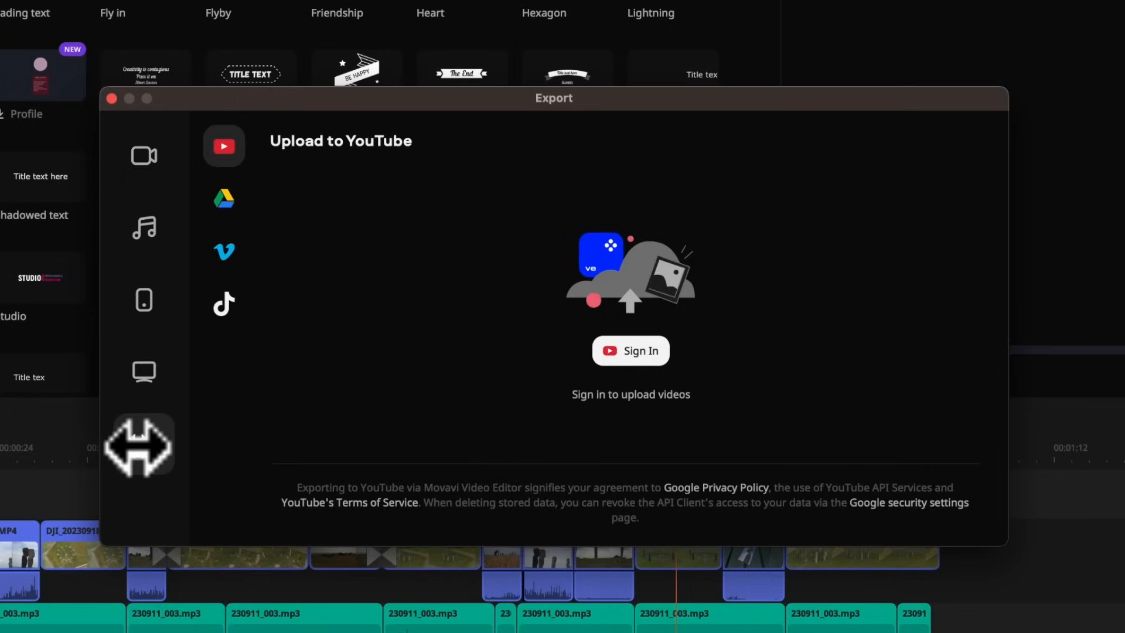
pyautogui.click(144, 155)
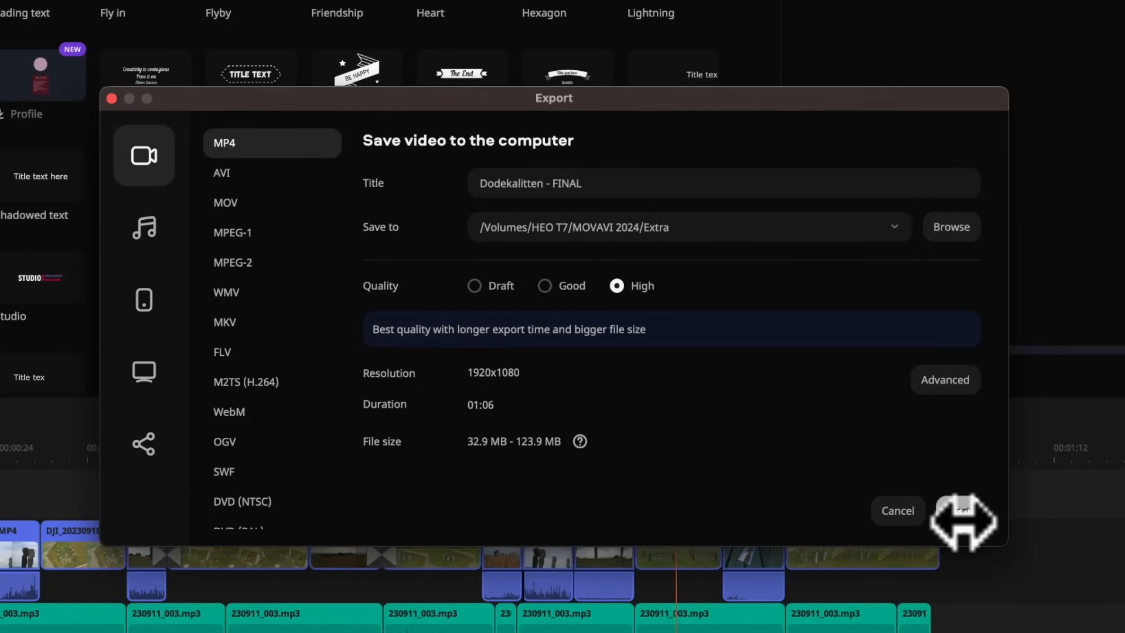
# - Start the MP4 export, then bring up the File menu to save the project
pyautogui.click(962, 510)
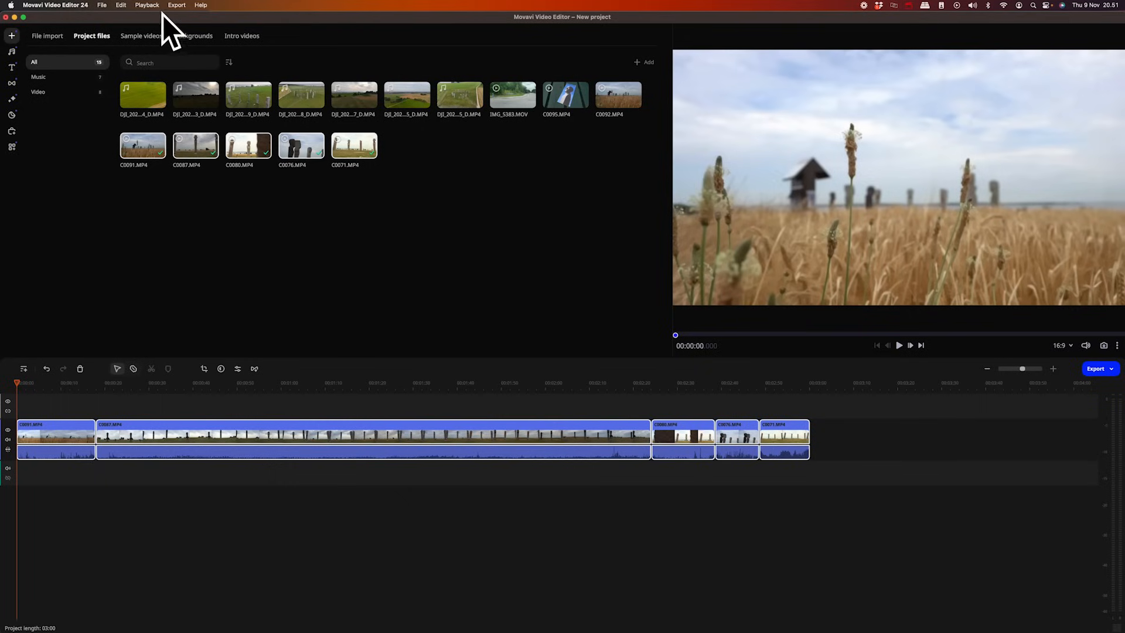
pyautogui.click(102, 5)
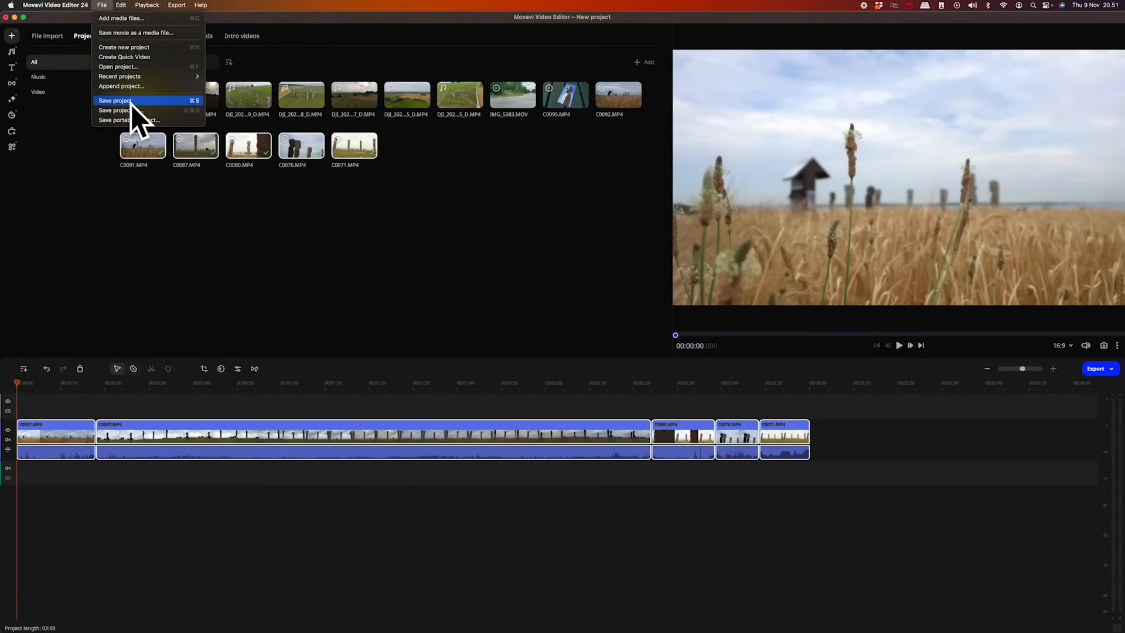